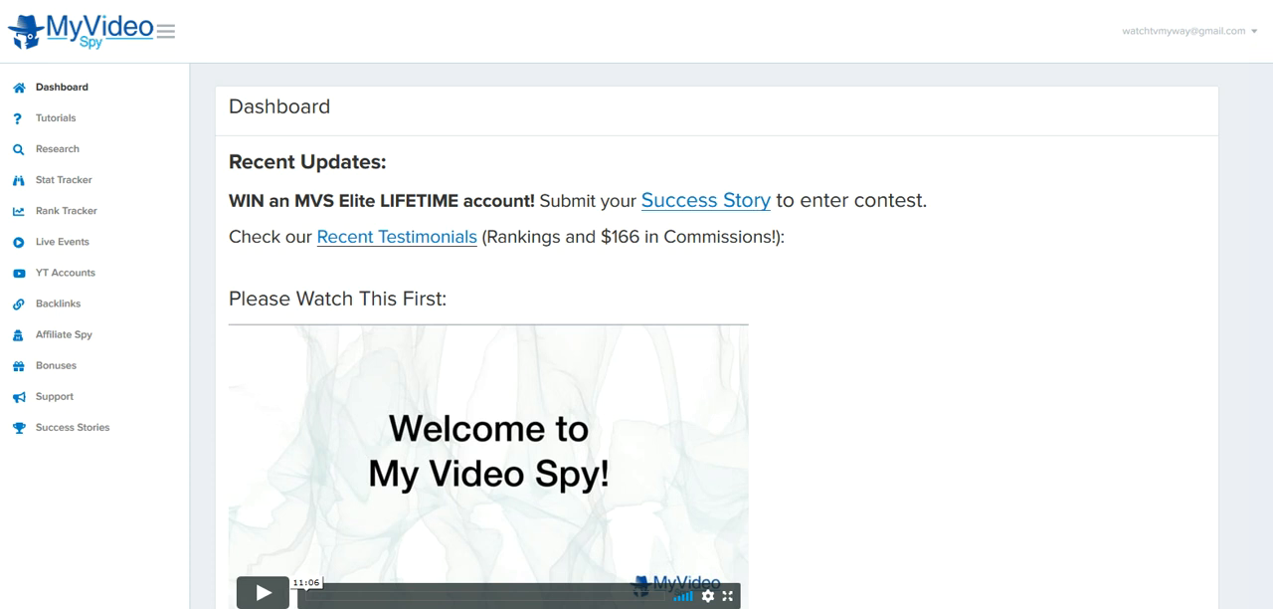
{"action": "mouse_move", "coordinate": [189, 589]}
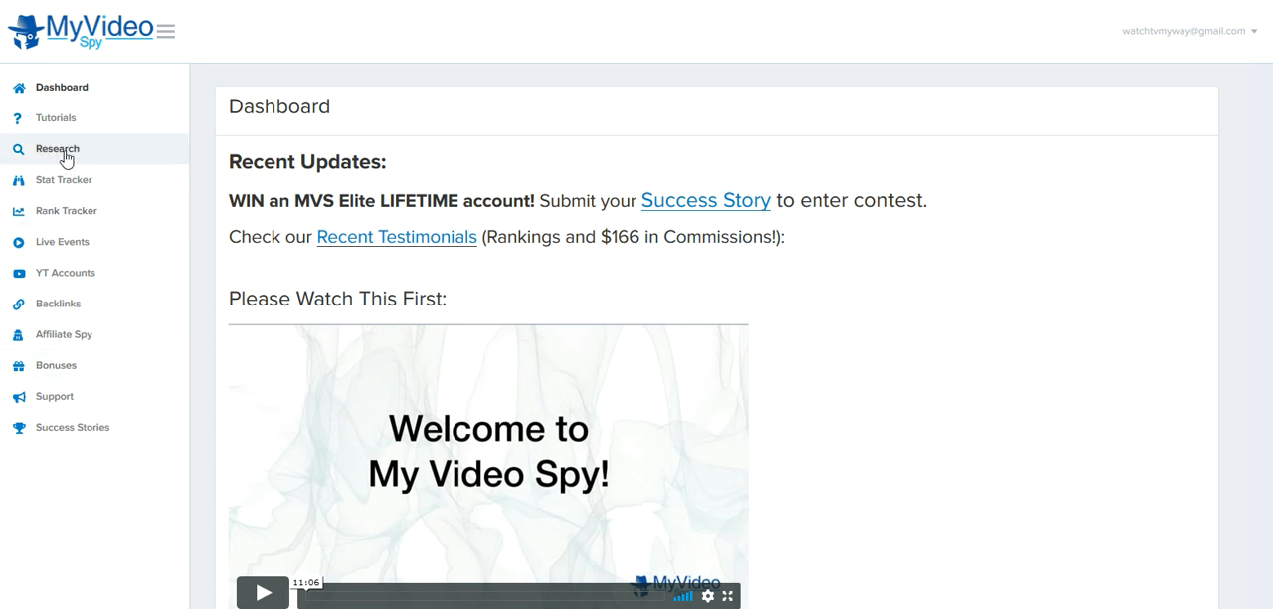
Show the saved Research list with 50 entries per page so all 20 keywords appear
{"action": "left_click", "coordinate": [56, 147]}
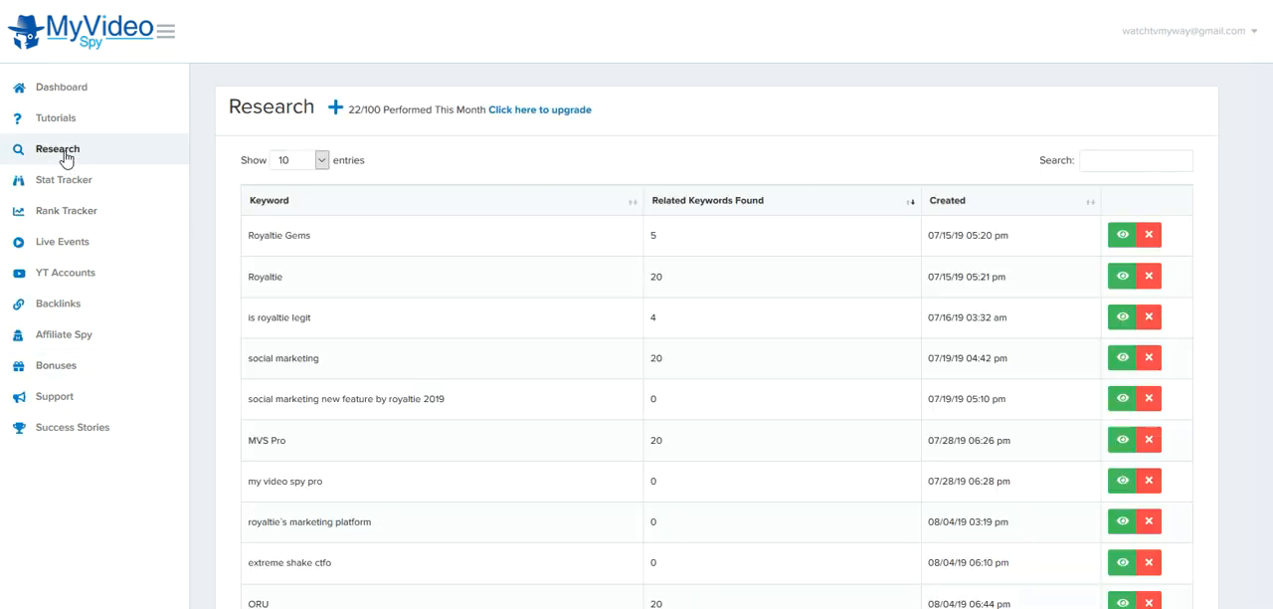
{"action": "left_click", "coordinate": [294, 159]}
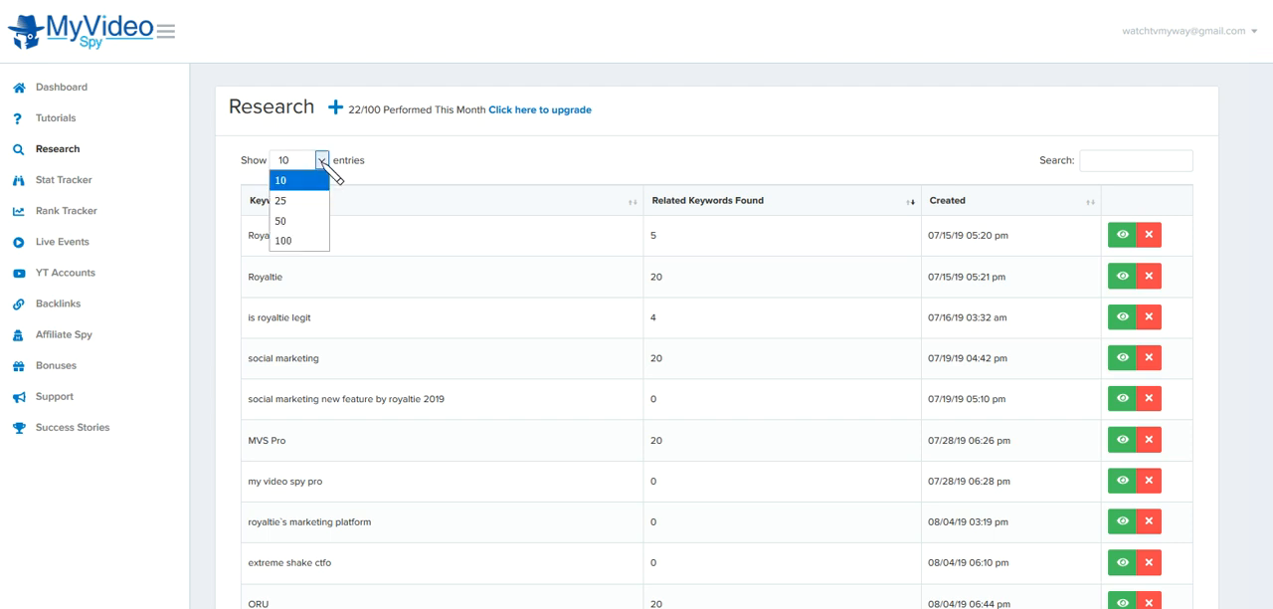
{"action": "left_click", "coordinate": [282, 218]}
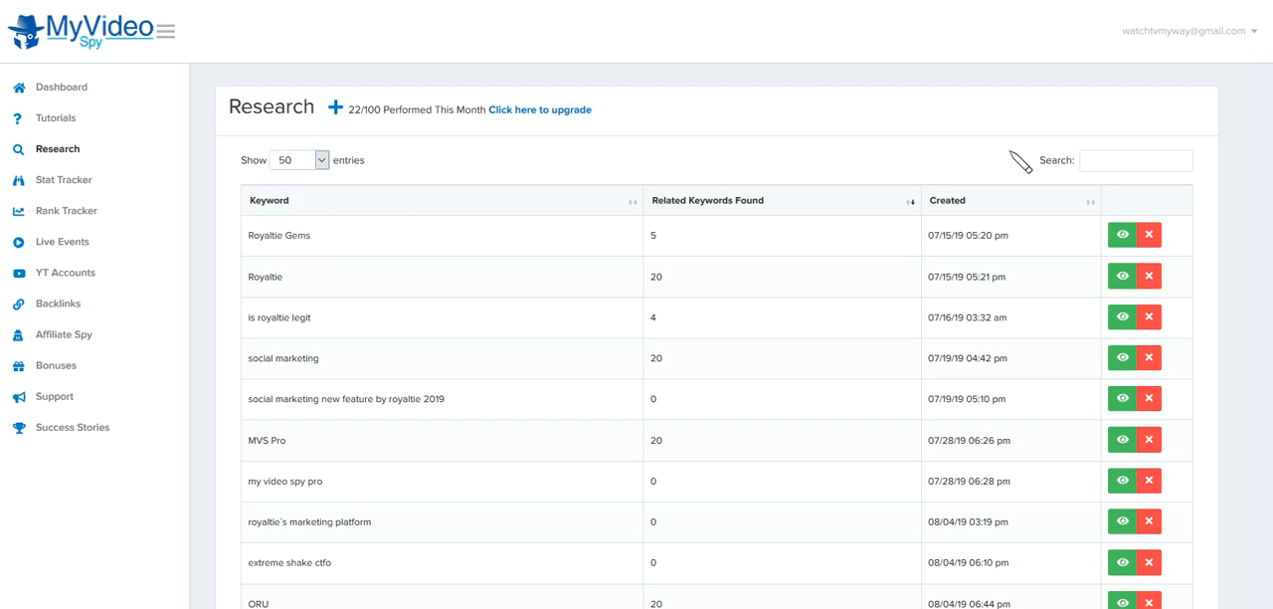
{"action": "scroll", "scroll_direction": "down", "scroll_amount": 3}
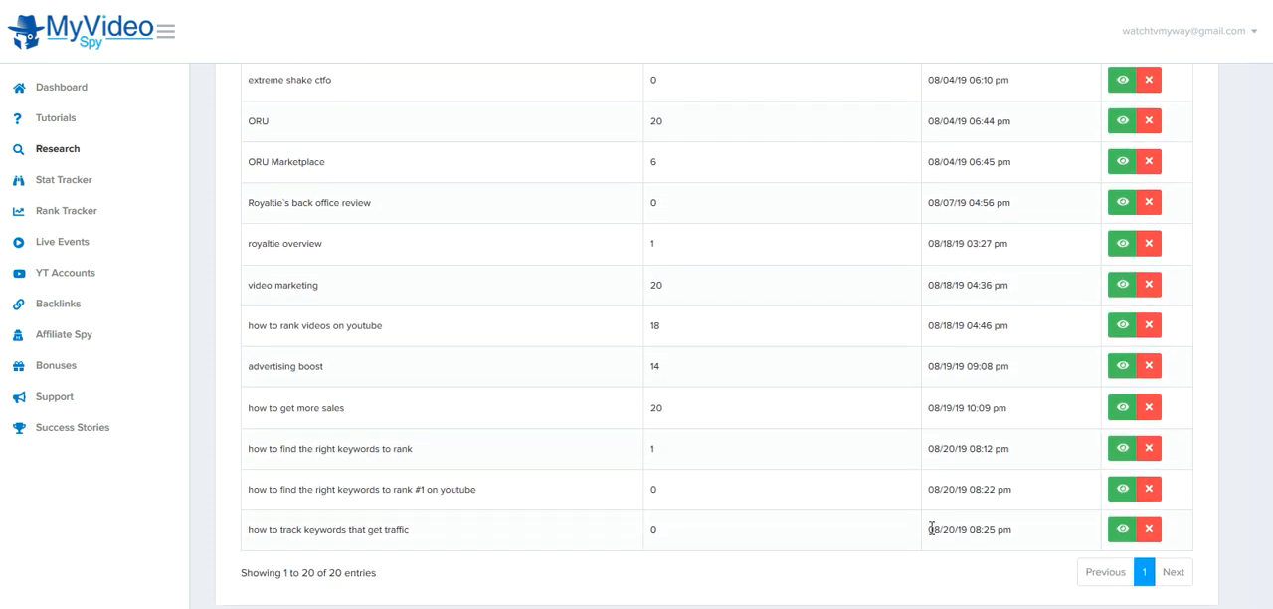
{"action": "mouse_move", "coordinate": [587, 535]}
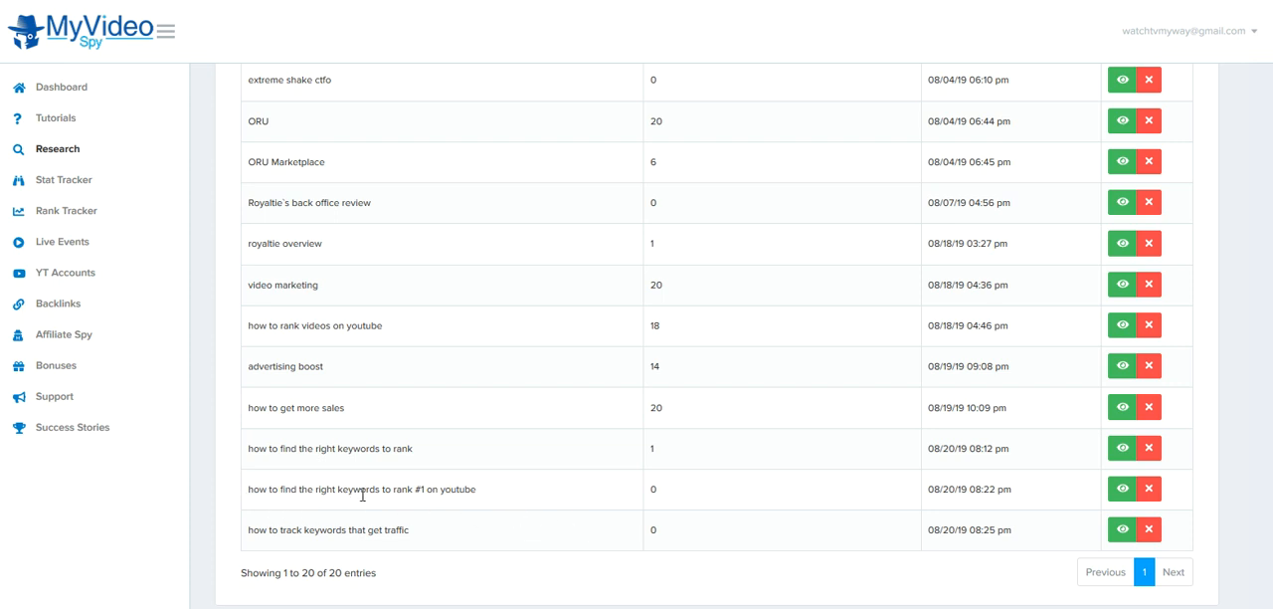
{"action": "mouse_move", "coordinate": [491, 518]}
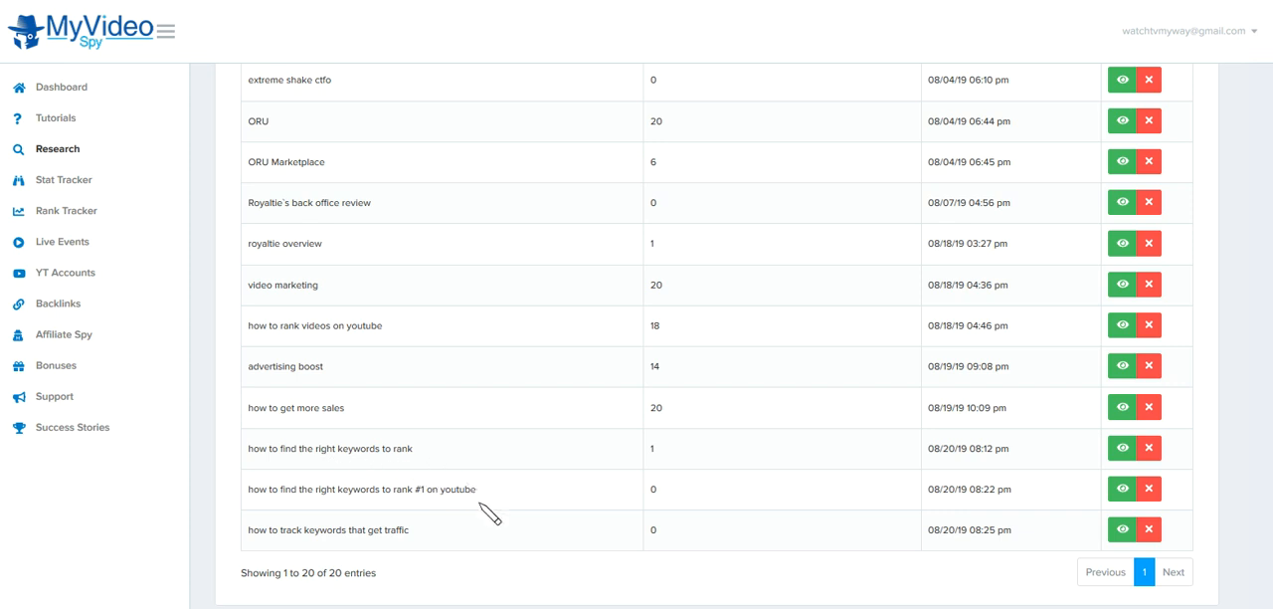
{"action": "mouse_move", "coordinate": [422, 553]}
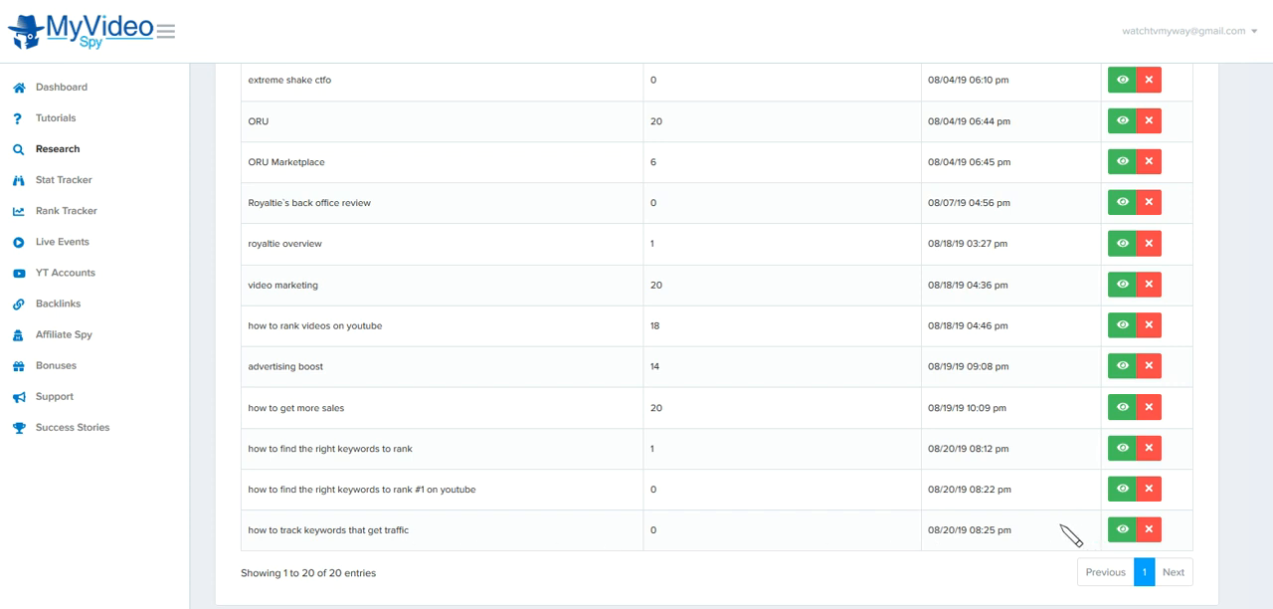
{"action": "mouse_move", "coordinate": [1122, 447]}
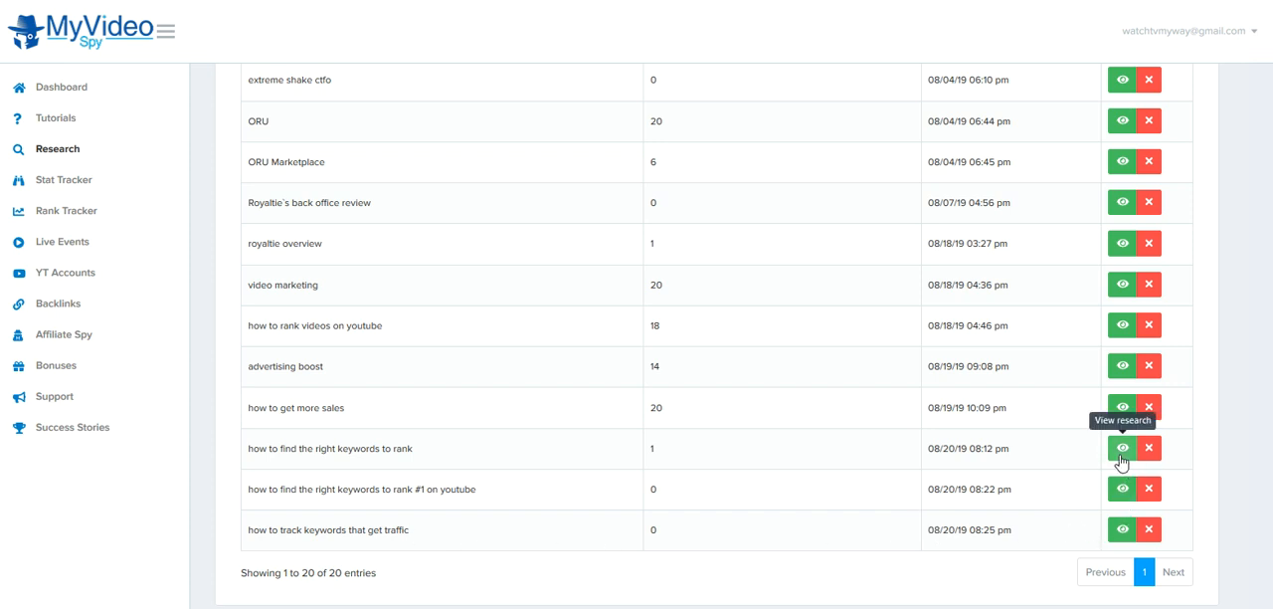
View the related keywords for 'how to find the right keywords to rank'
{"action": "left_click", "coordinate": [1121, 447]}
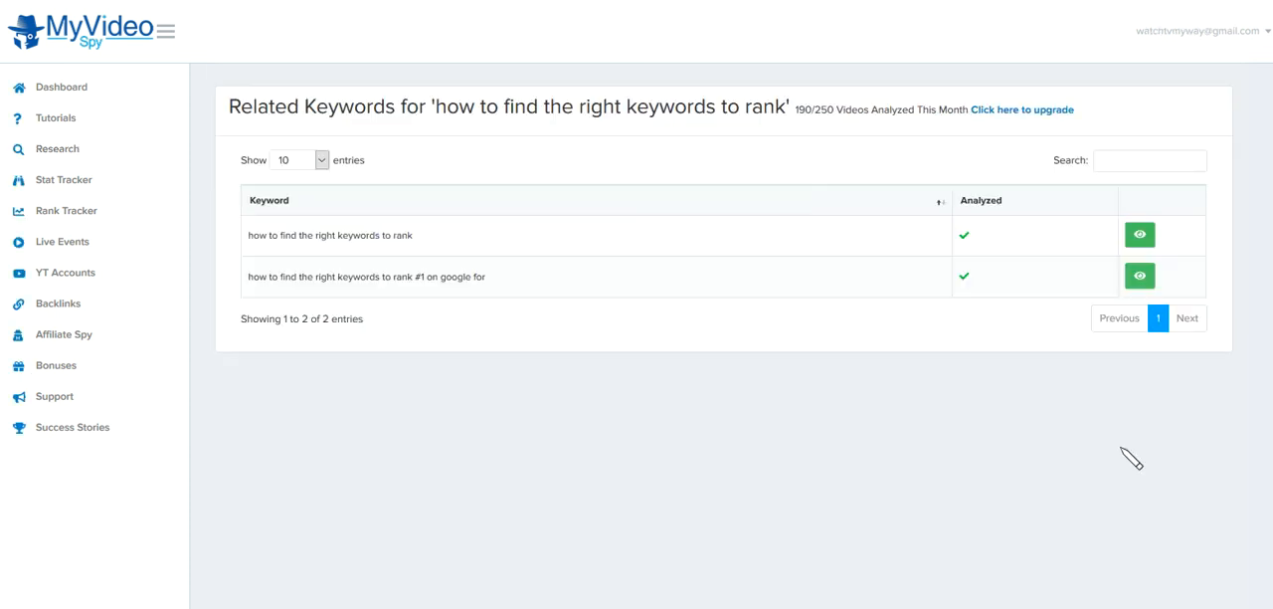
{"action": "mouse_move", "coordinate": [798, 338]}
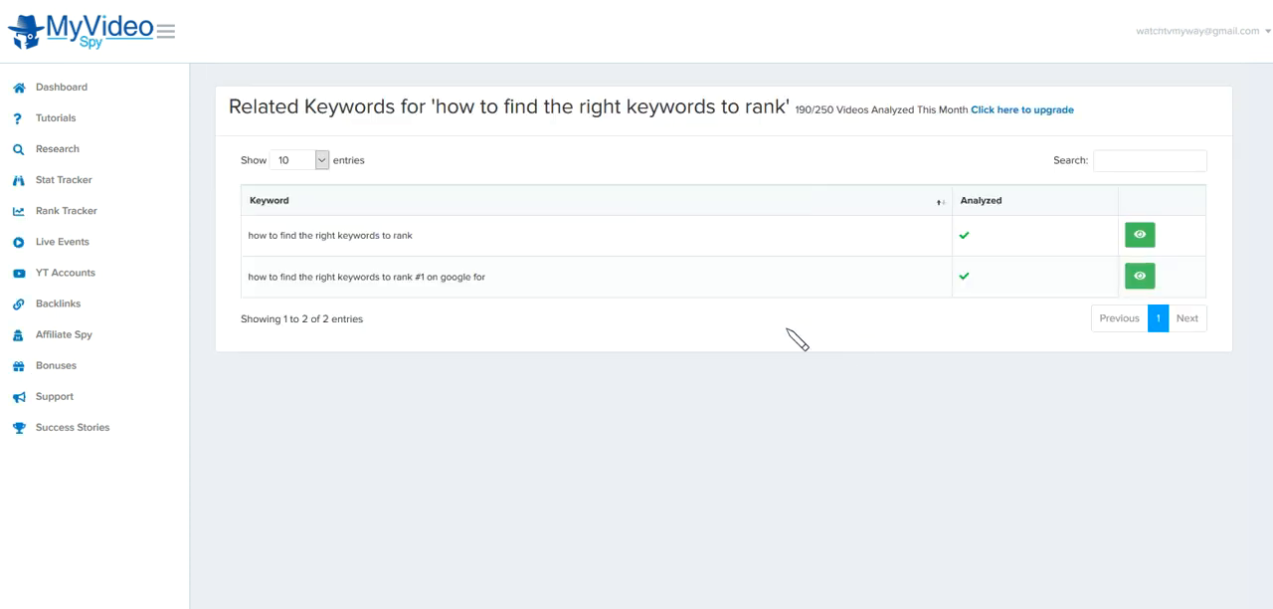
{"action": "mouse_move", "coordinate": [1070, 288]}
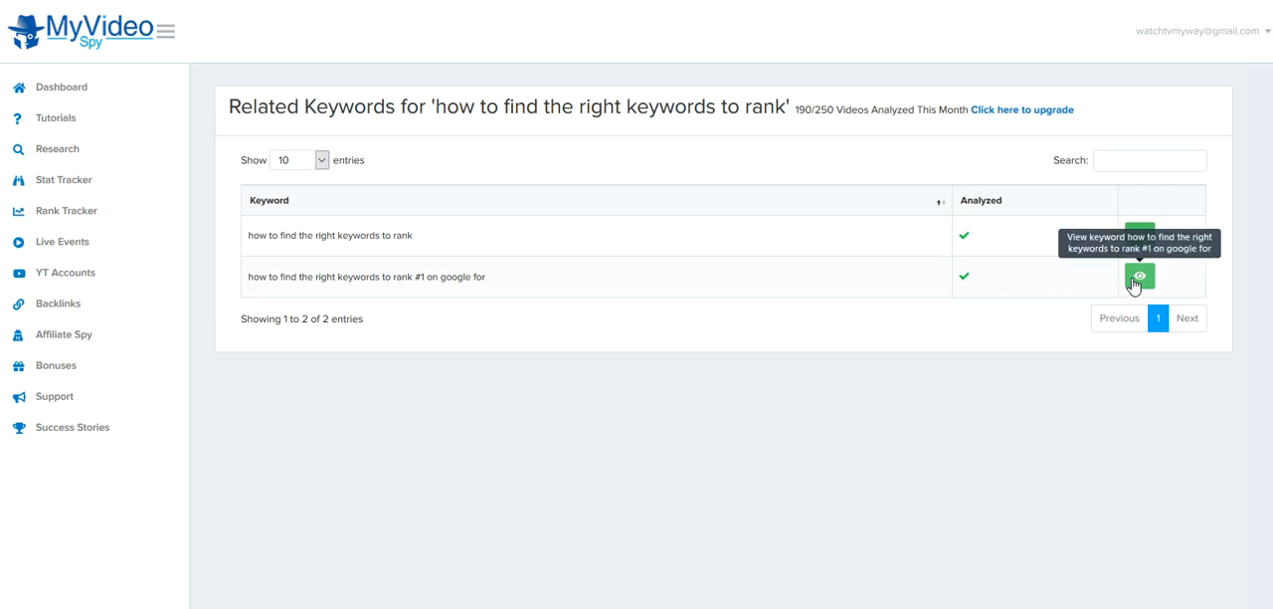
View the YouTube SERPS analysis for 'how to find the right keywords to rank #1 on google for' and review its results
{"action": "left_click", "coordinate": [1141, 276]}
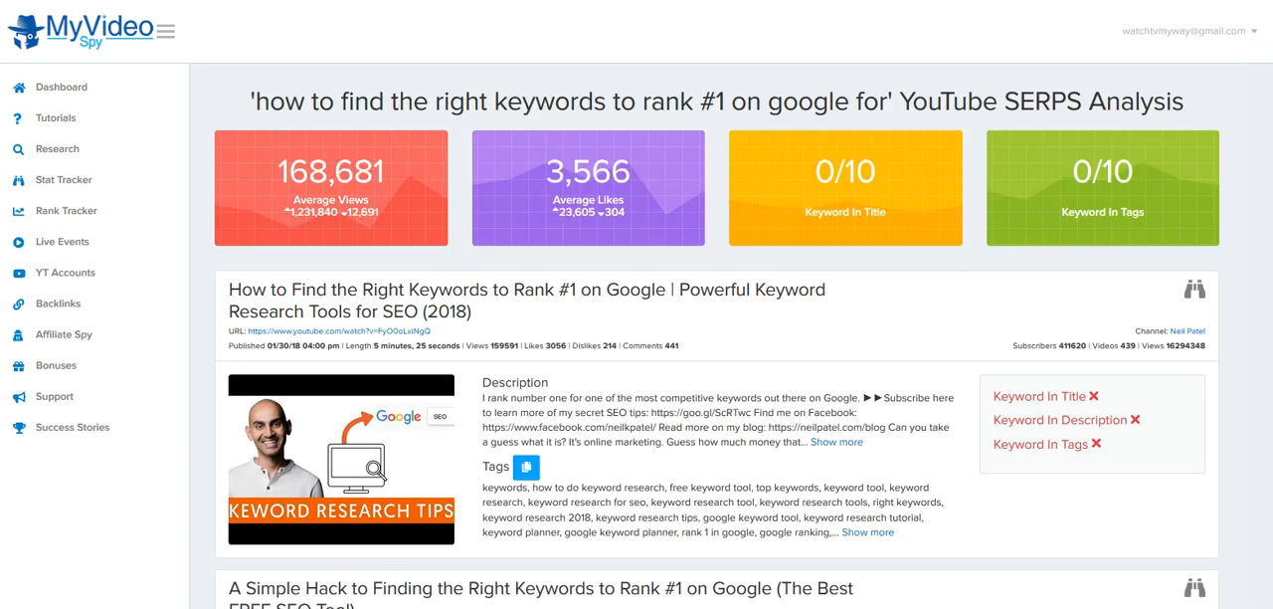
{"action": "scroll", "scroll_direction": "down", "scroll_amount": 3}
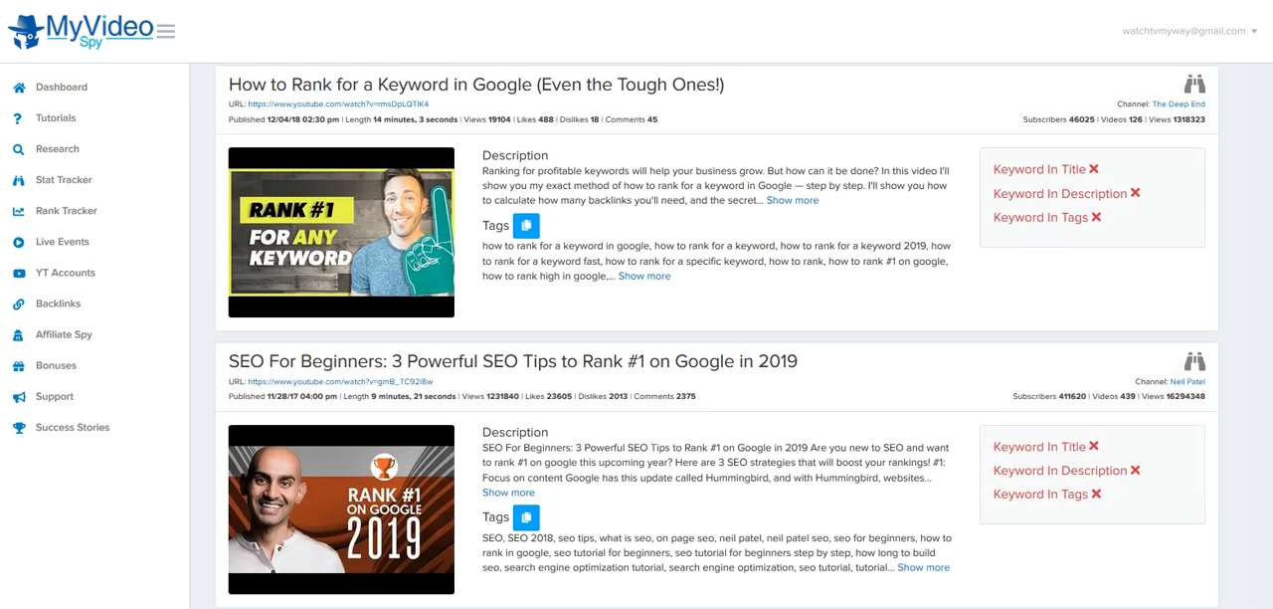
{"action": "scroll", "scroll_direction": "down", "scroll_amount": 3}
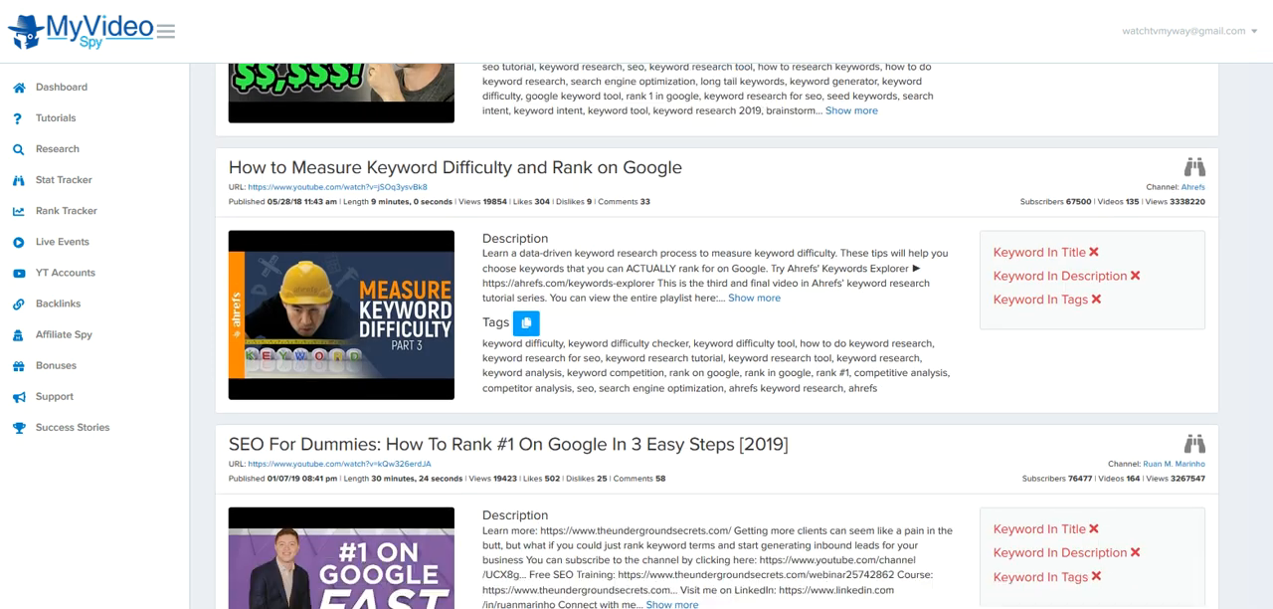
{"action": "scroll", "scroll_direction": "down", "scroll_amount": 3}
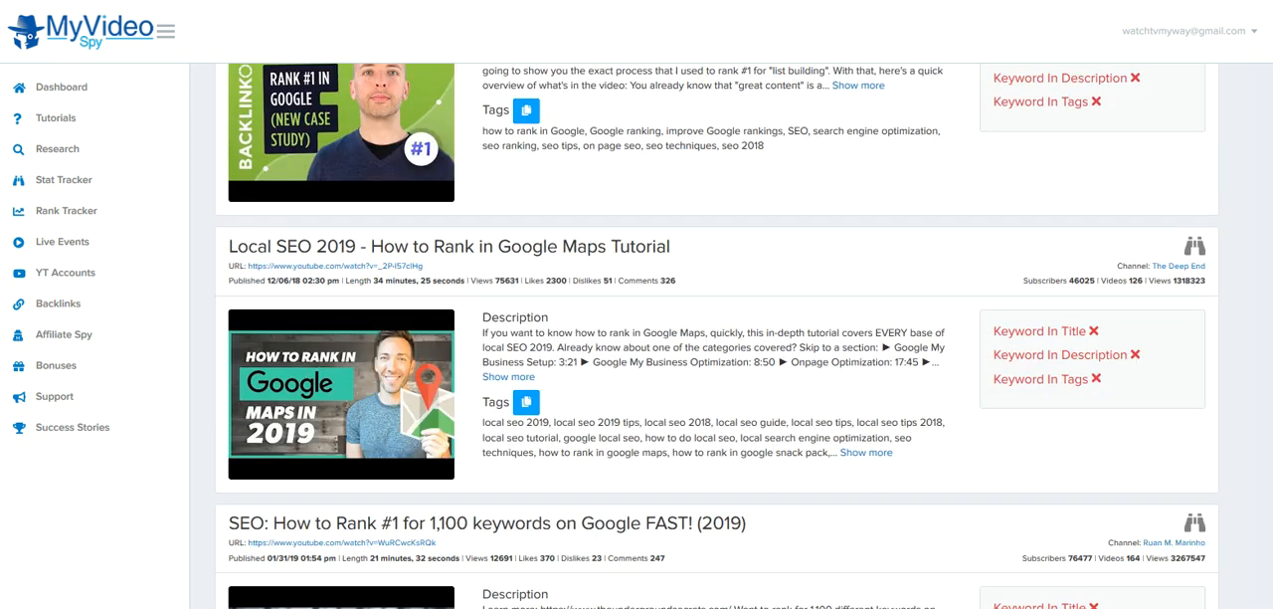
{"action": "scroll", "scroll_direction": "up", "scroll_amount": 3}
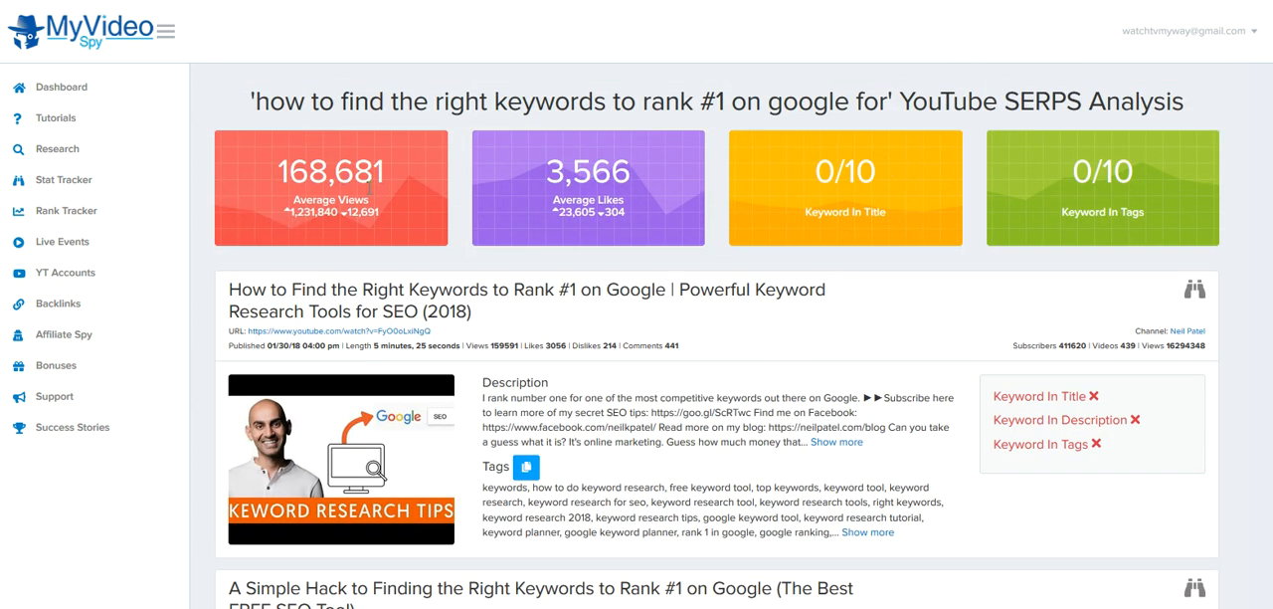
{"action": "mouse_move", "coordinate": [291, 215]}
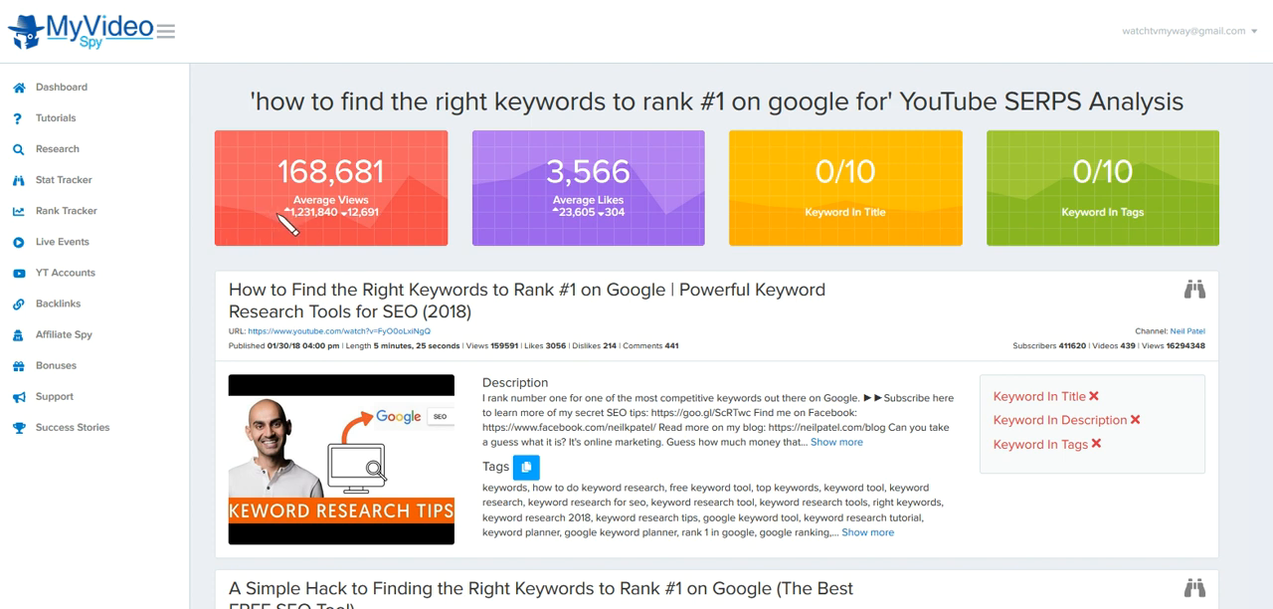
{"action": "mouse_move", "coordinate": [295, 231]}
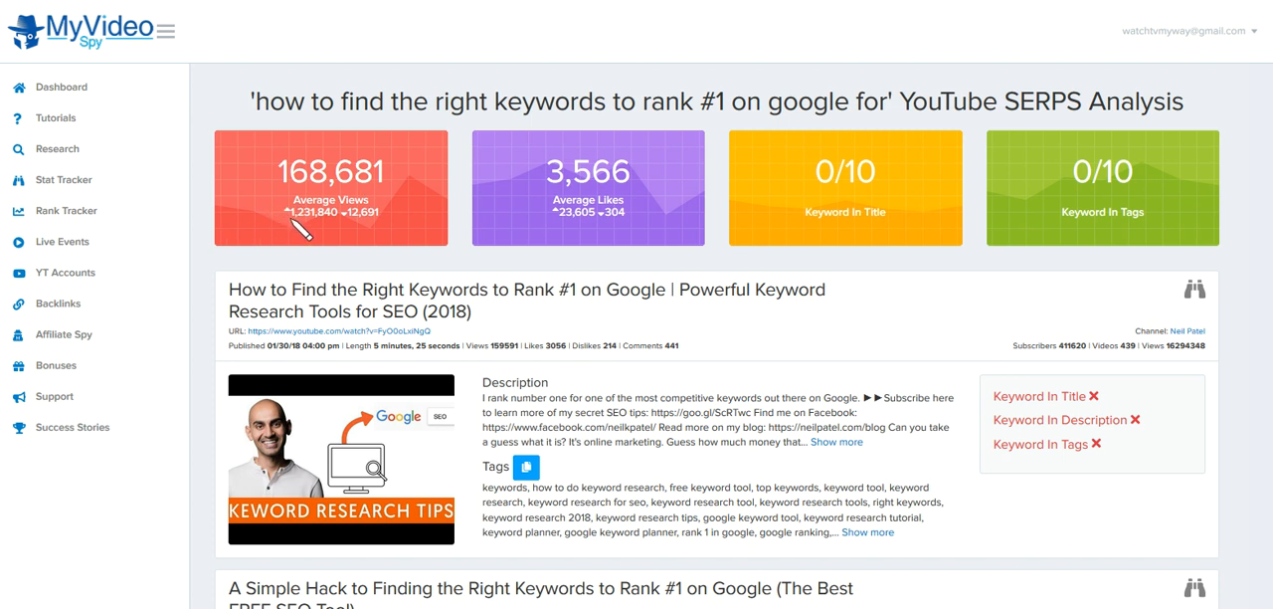
{"action": "mouse_move", "coordinate": [394, 189]}
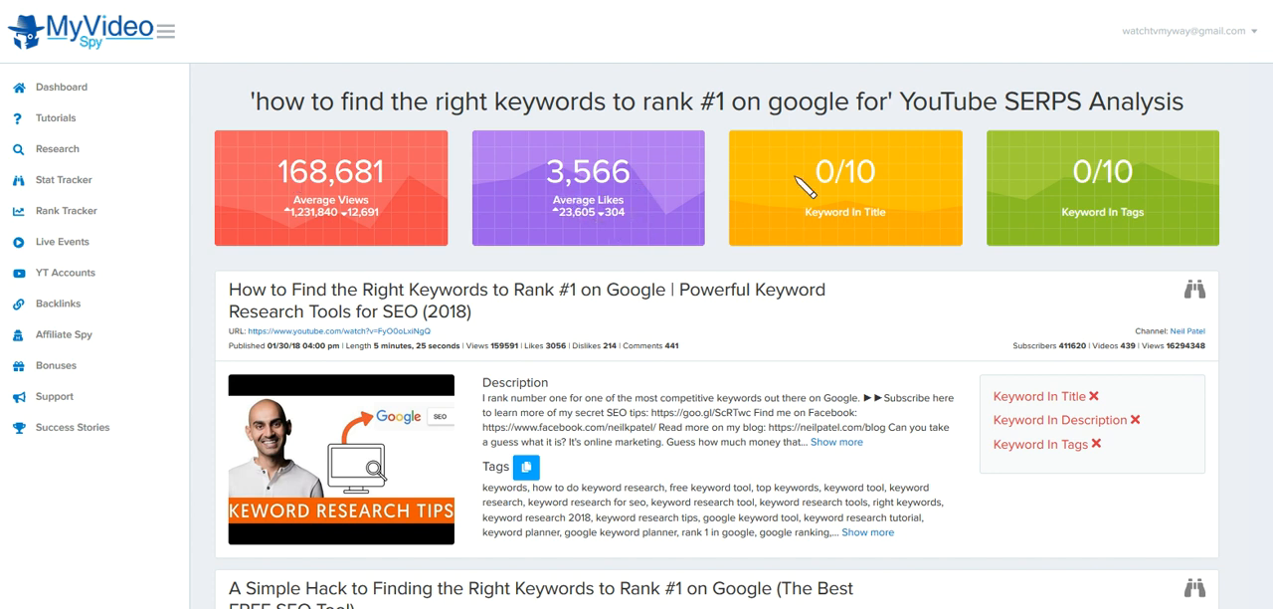
{"action": "mouse_move", "coordinate": [871, 219]}
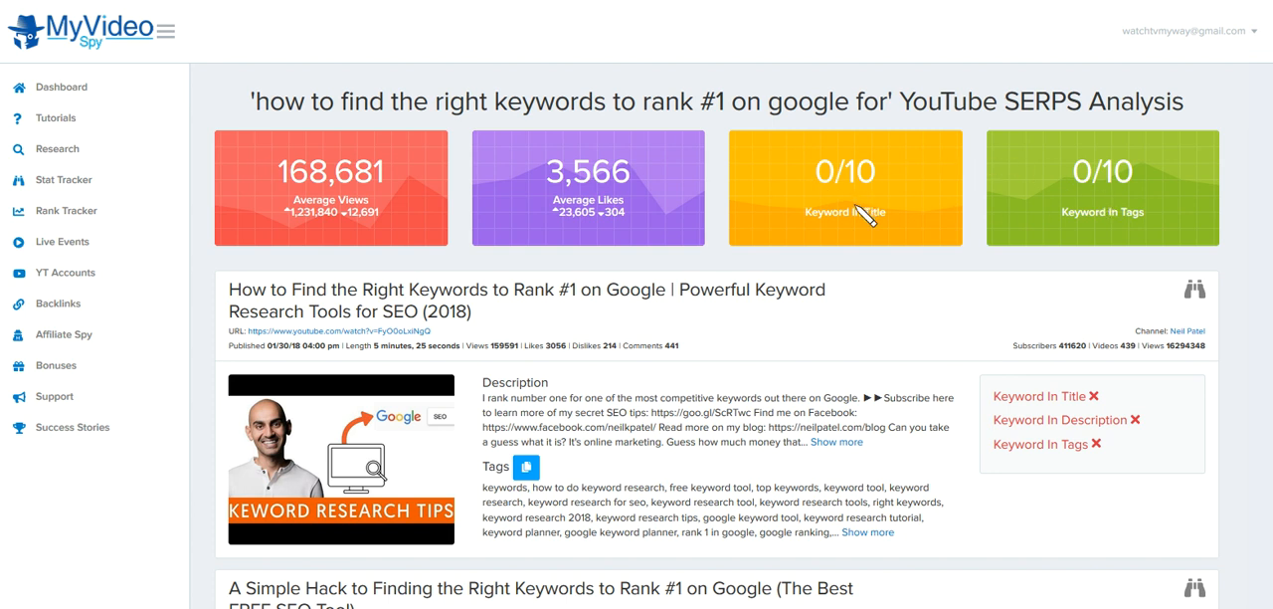
{"action": "mouse_move", "coordinate": [995, 177]}
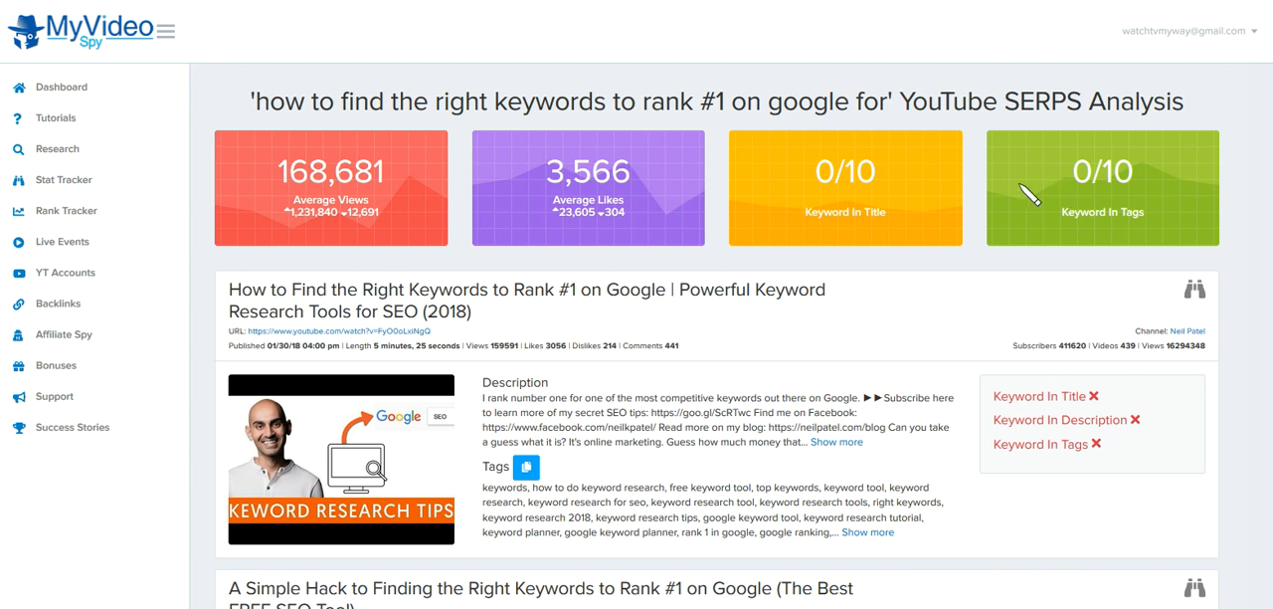
{"action": "mouse_move", "coordinate": [935, 203]}
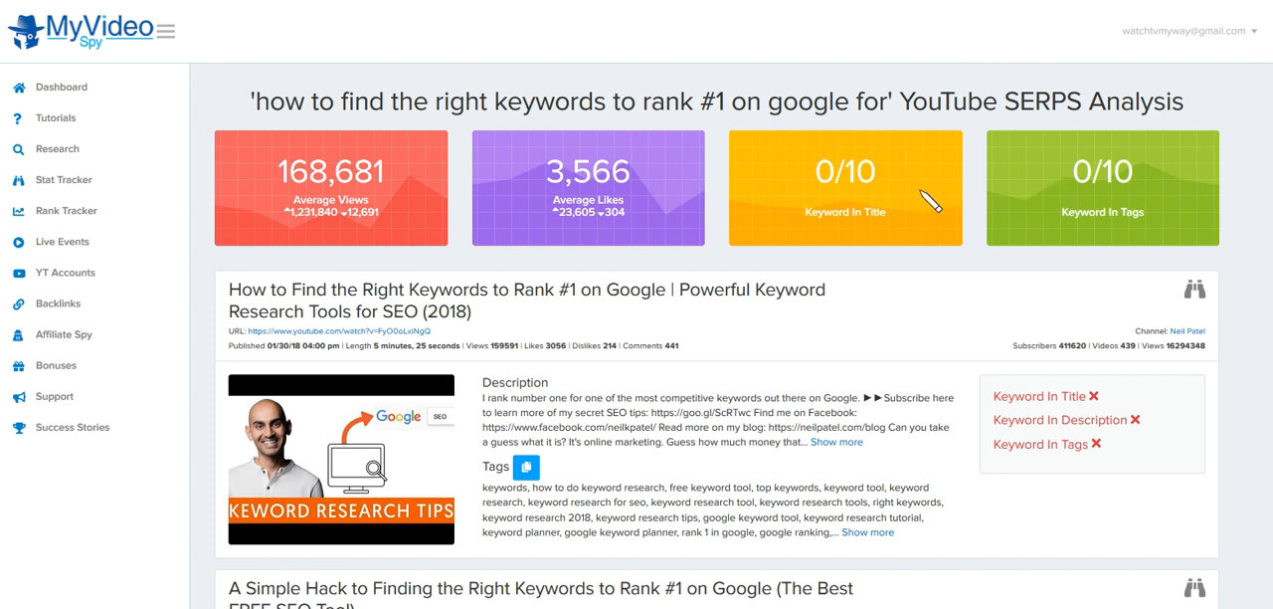
{"action": "mouse_move", "coordinate": [1063, 420]}
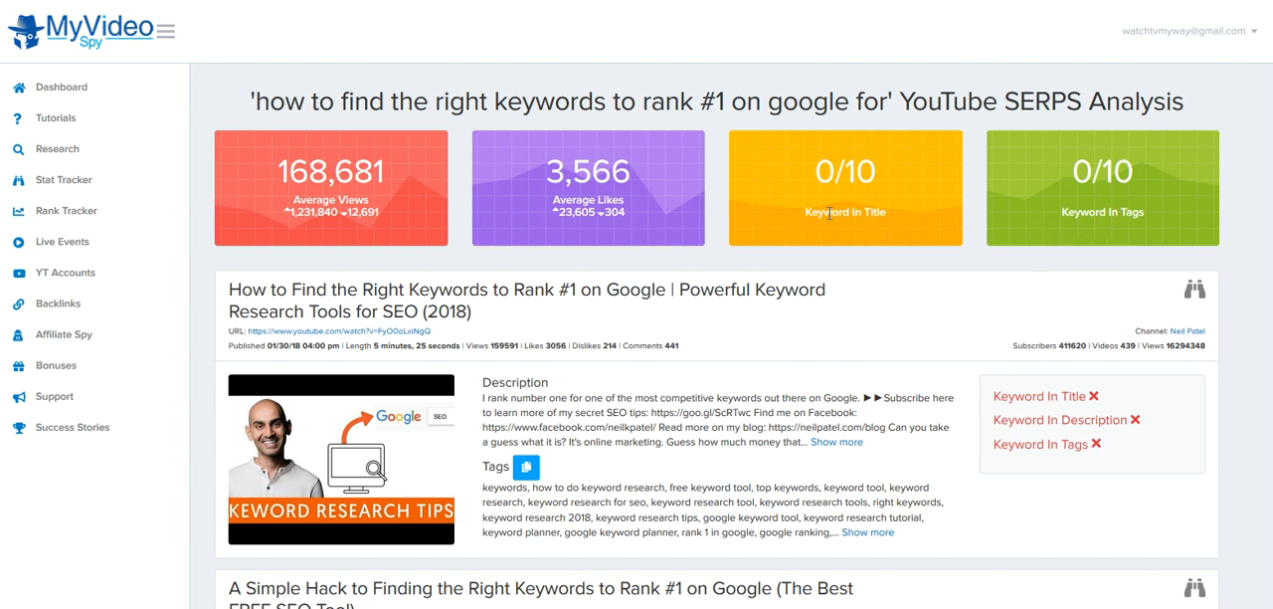
{"action": "mouse_move", "coordinate": [879, 288]}
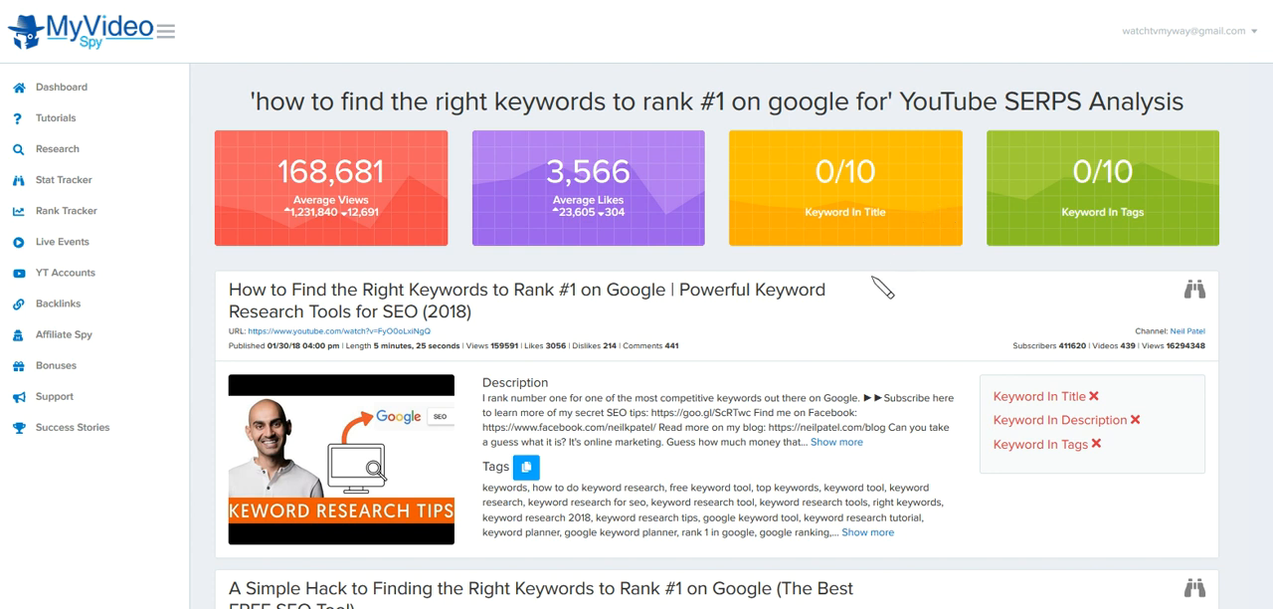
{"action": "mouse_move", "coordinate": [259, 99]}
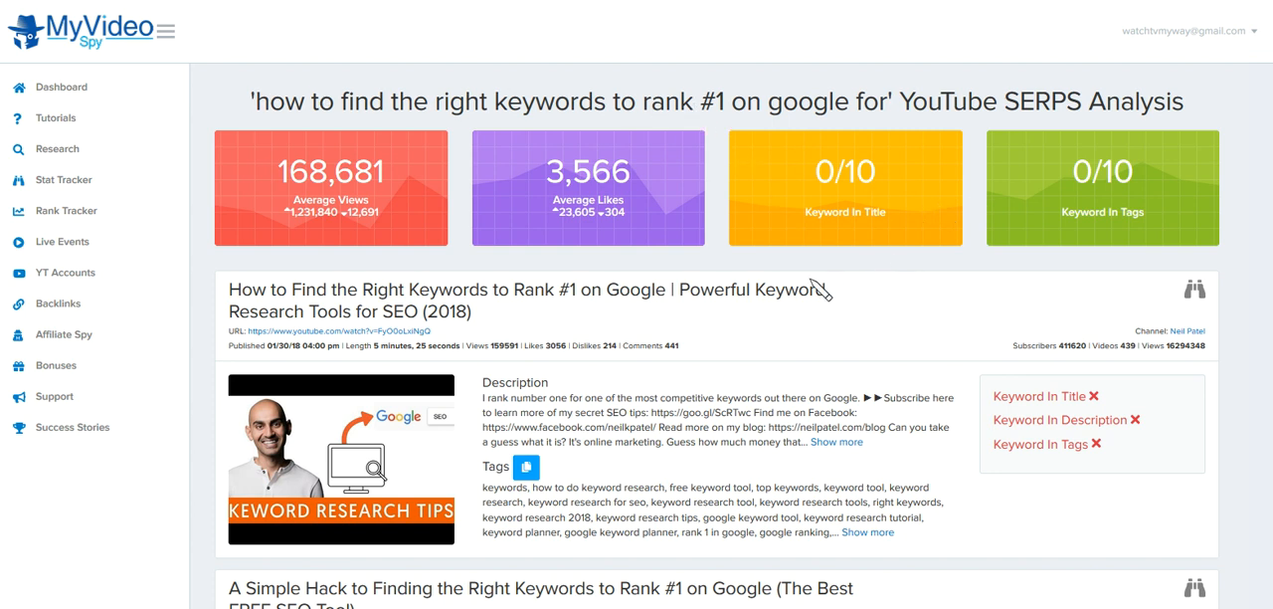
{"action": "mouse_move", "coordinate": [780, 342]}
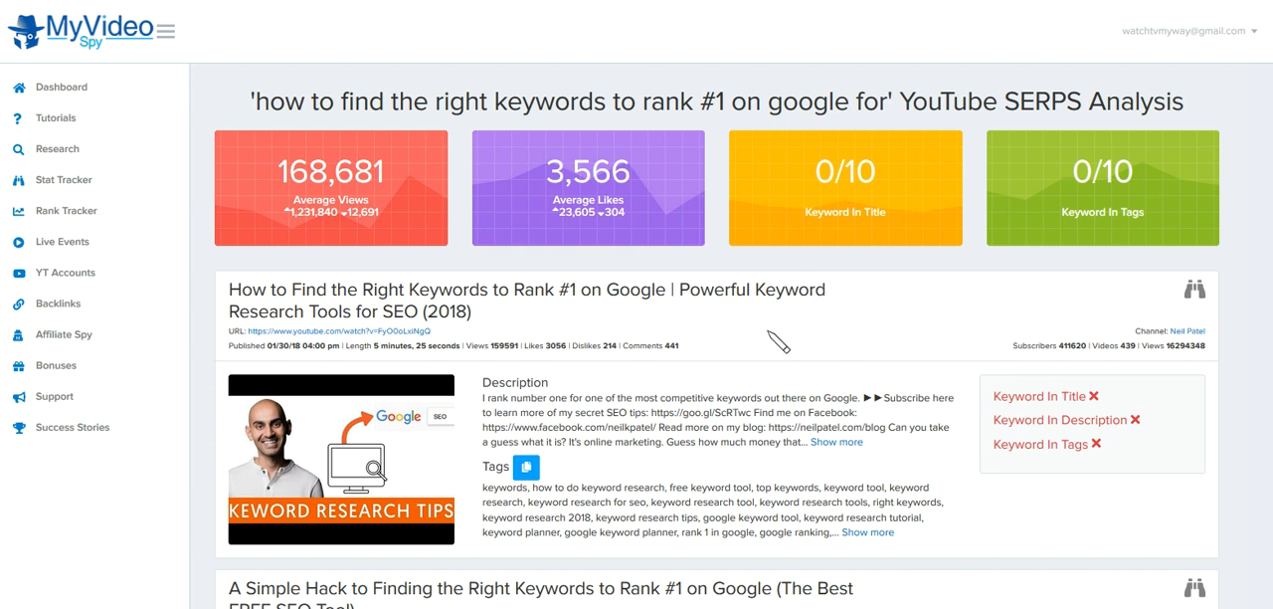
{"action": "mouse_move", "coordinate": [774, 342]}
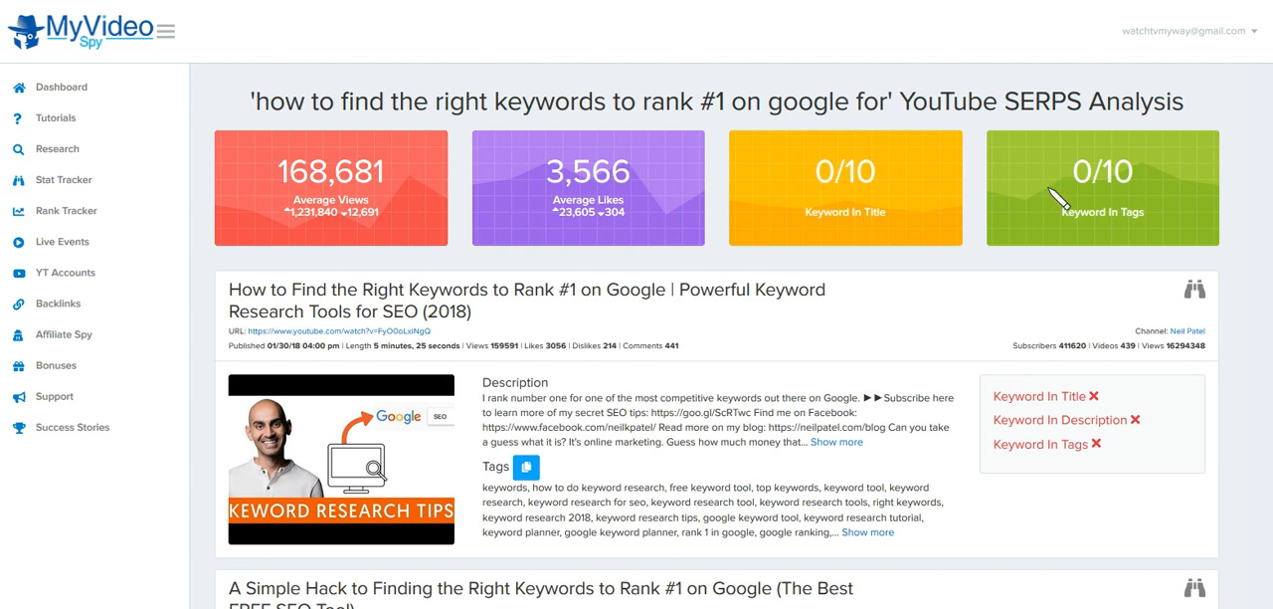
{"action": "mouse_move", "coordinate": [843, 318]}
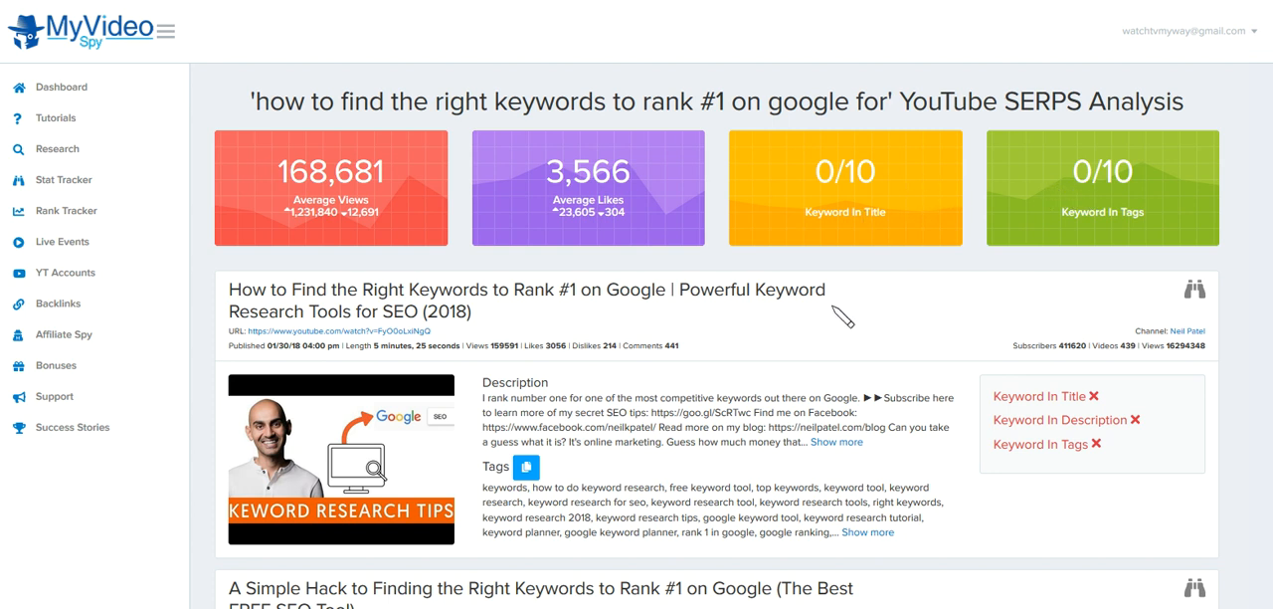
{"action": "mouse_move", "coordinate": [550, 380]}
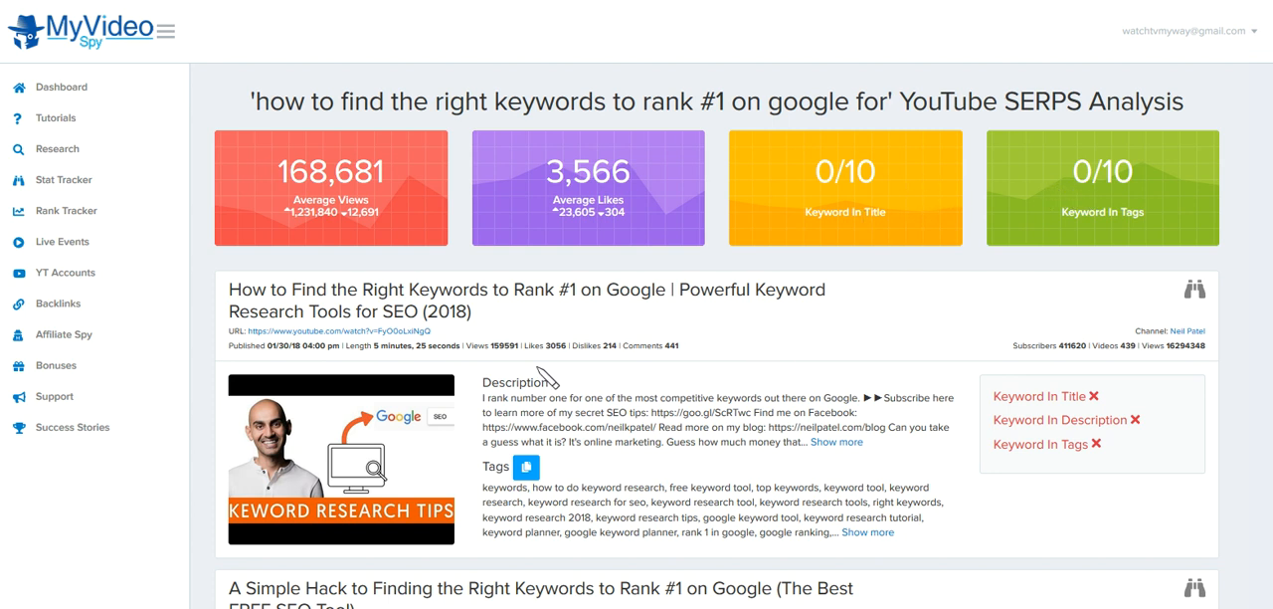
{"action": "mouse_move", "coordinate": [774, 350]}
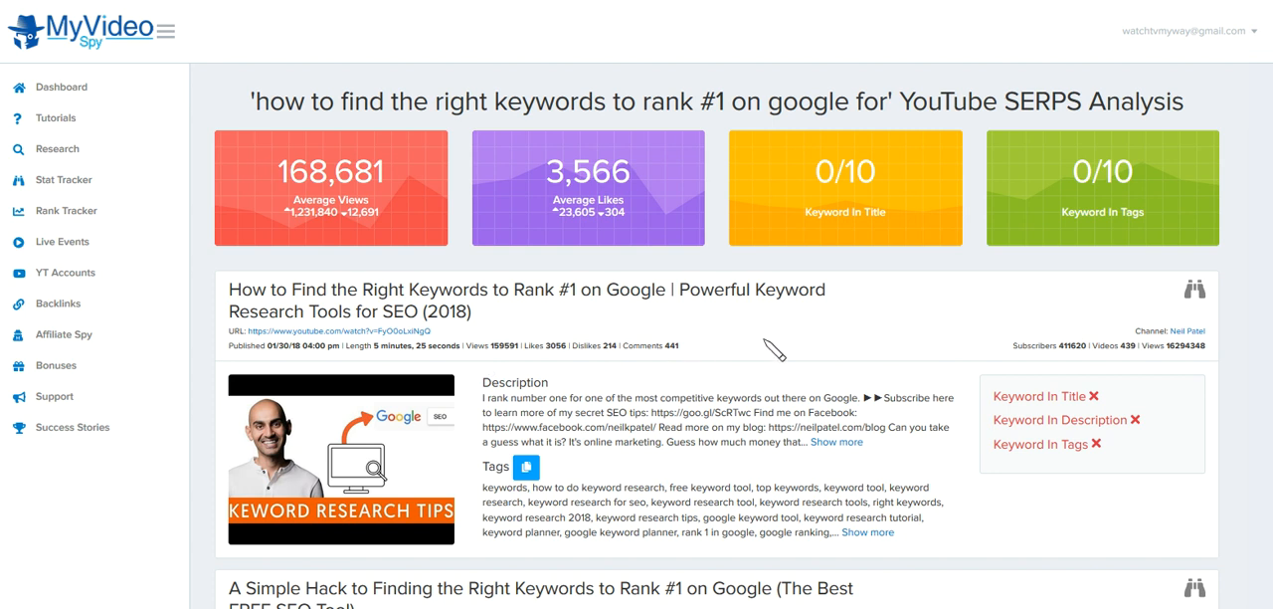
{"action": "mouse_move", "coordinate": [895, 336]}
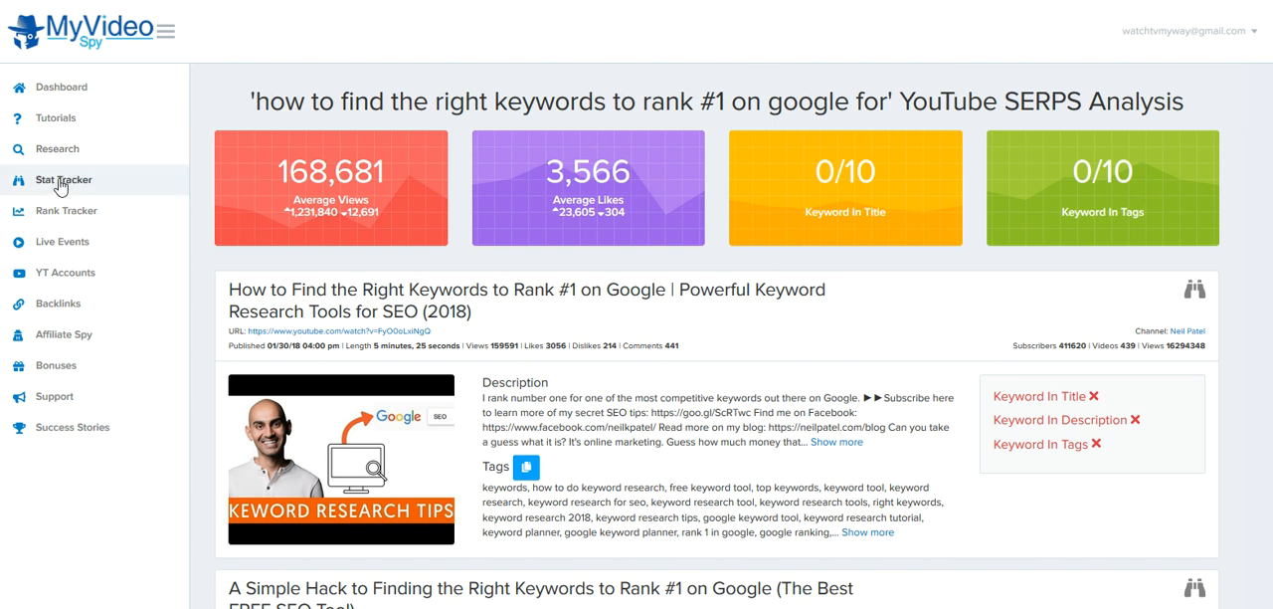
Show the Stat Trackers table listing the three tracked competitor videos
{"action": "left_click", "coordinate": [63, 179]}
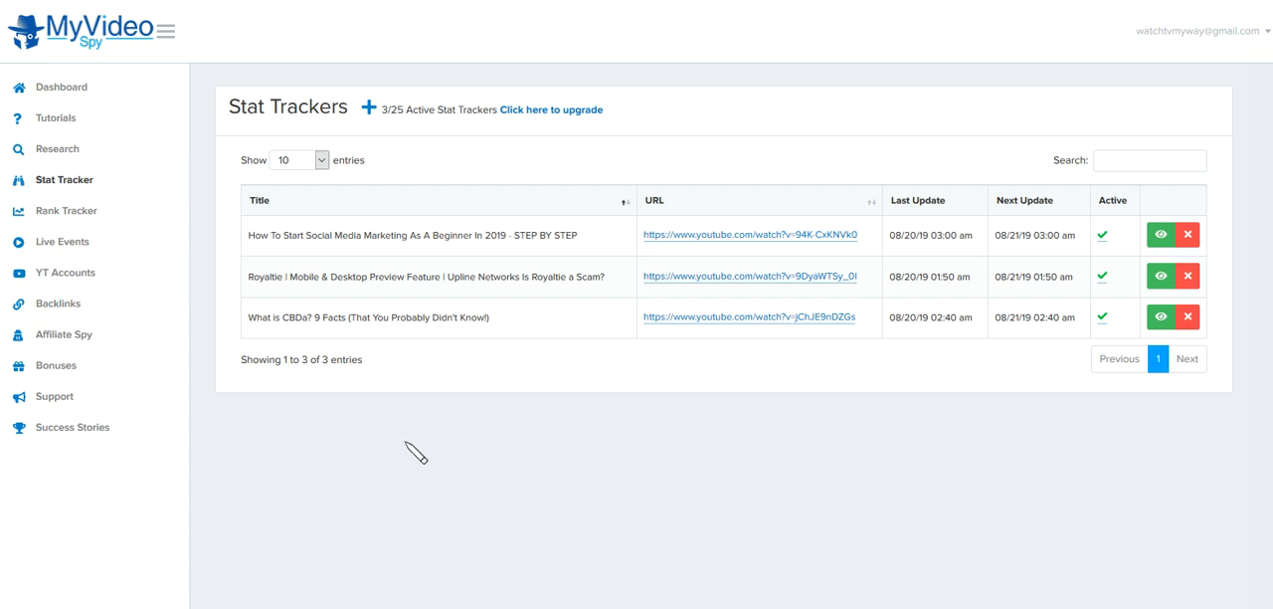
{"action": "mouse_move", "coordinate": [652, 469]}
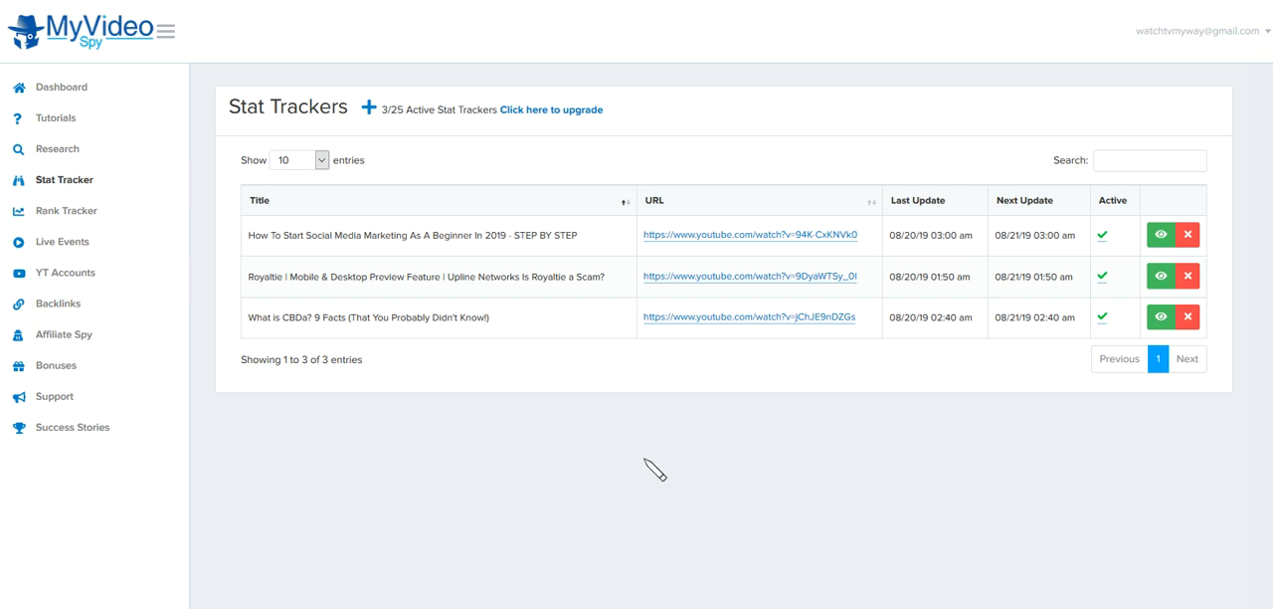
{"action": "mouse_move", "coordinate": [847, 469]}
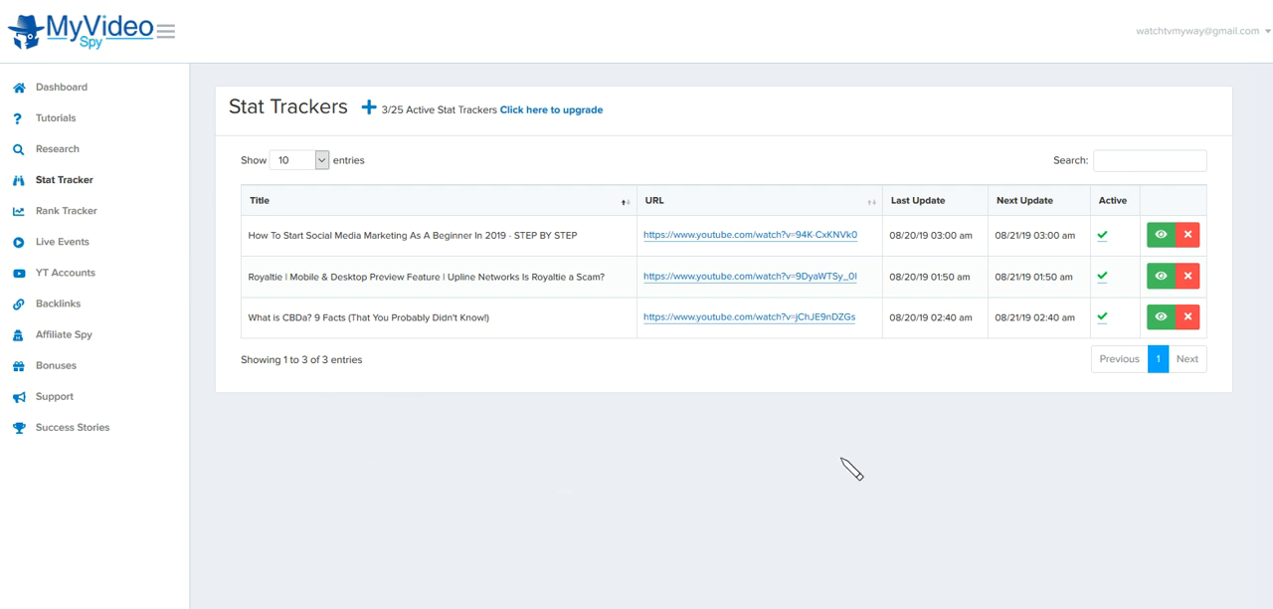
{"action": "mouse_move", "coordinate": [840, 433]}
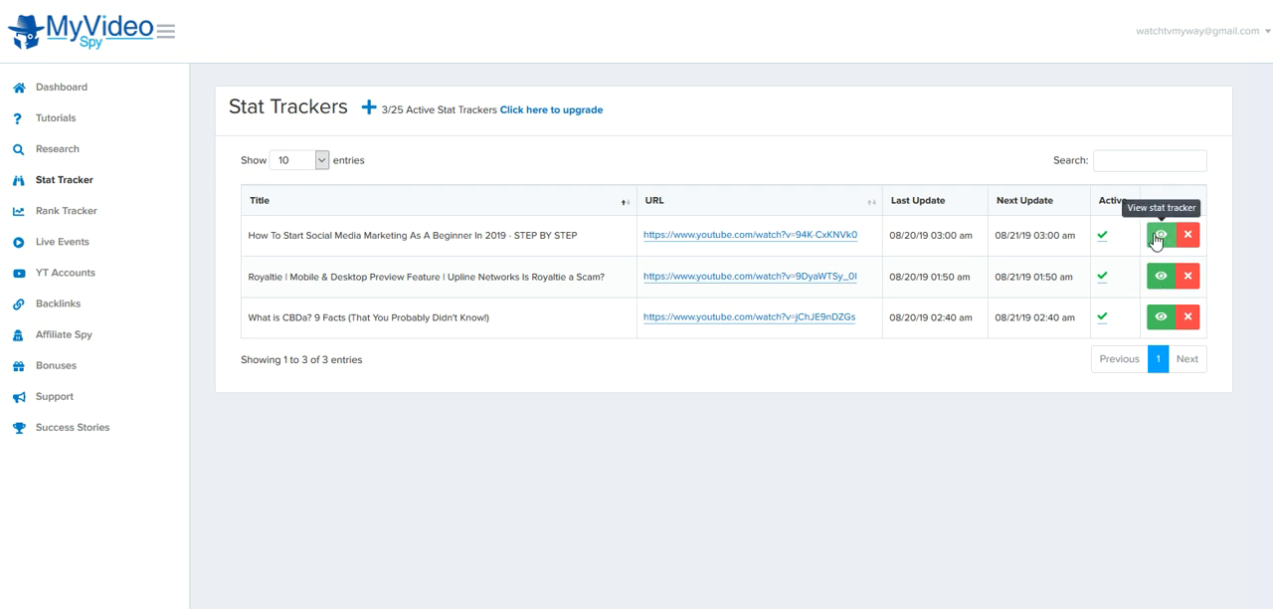
Review the social media marketing video's views chart for July 20–August 20, then return to the Dashboard
{"action": "left_click", "coordinate": [1158, 235]}
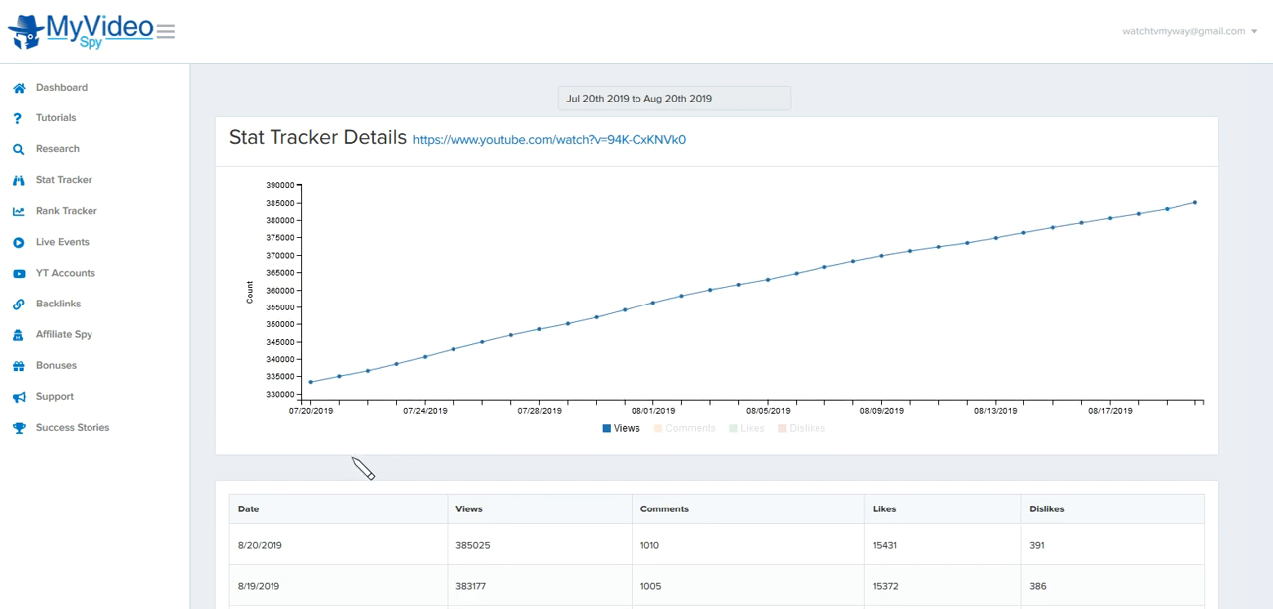
{"action": "mouse_move", "coordinate": [316, 389]}
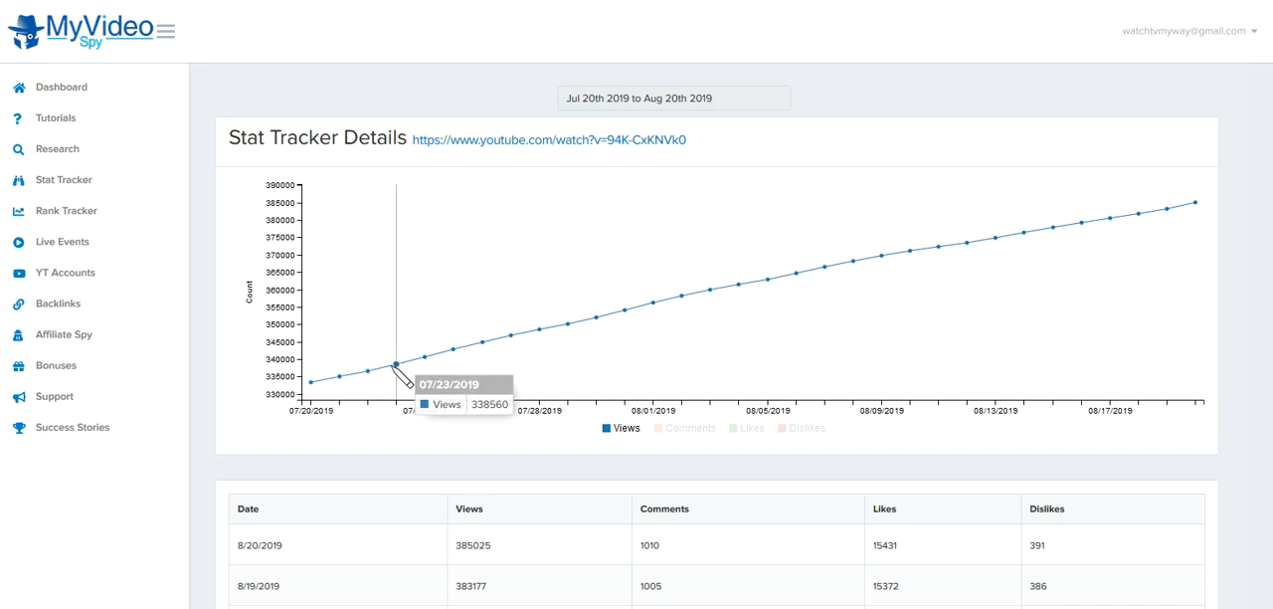
{"action": "mouse_move", "coordinate": [454, 350]}
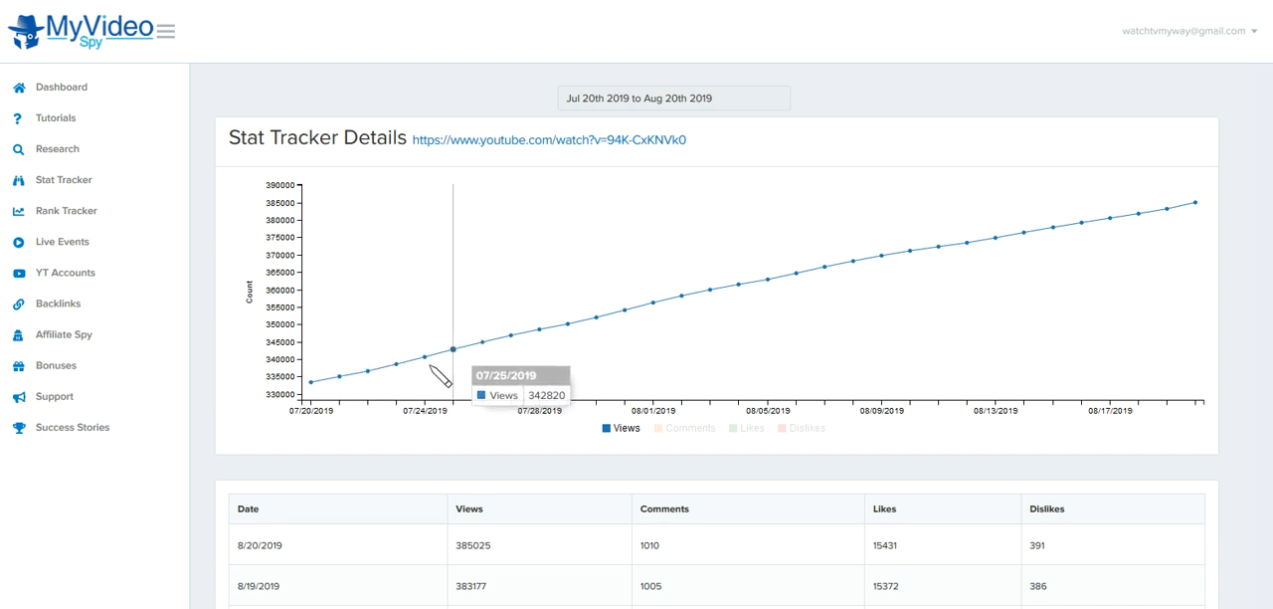
{"action": "mouse_move", "coordinate": [314, 382]}
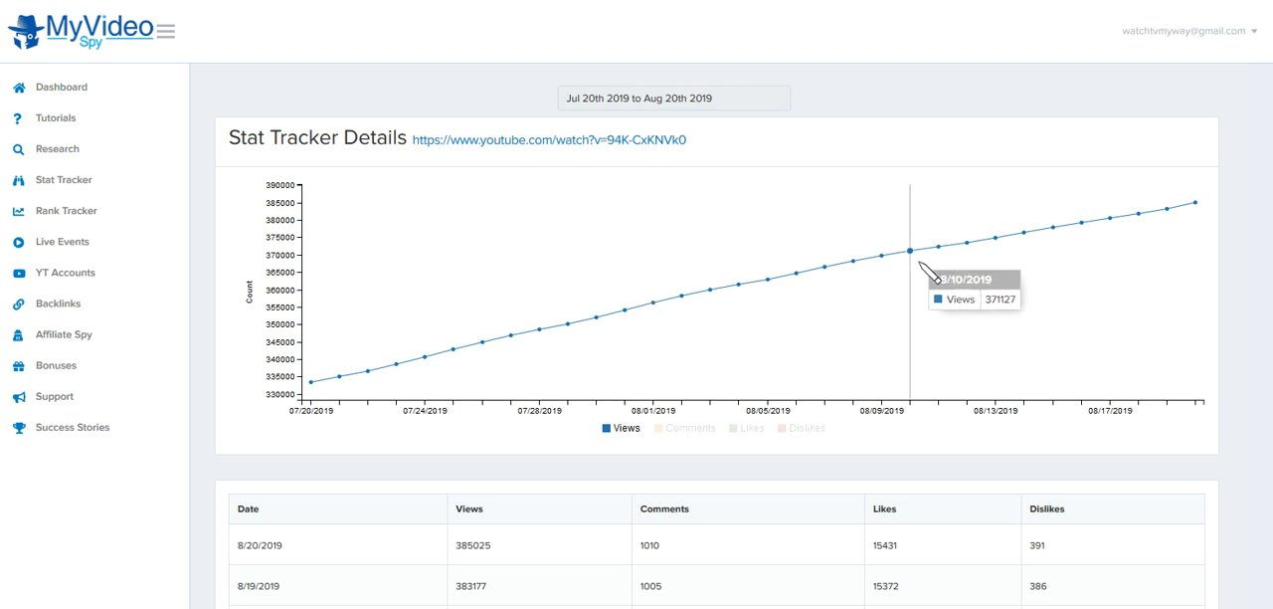
{"action": "mouse_move", "coordinate": [1194, 203]}
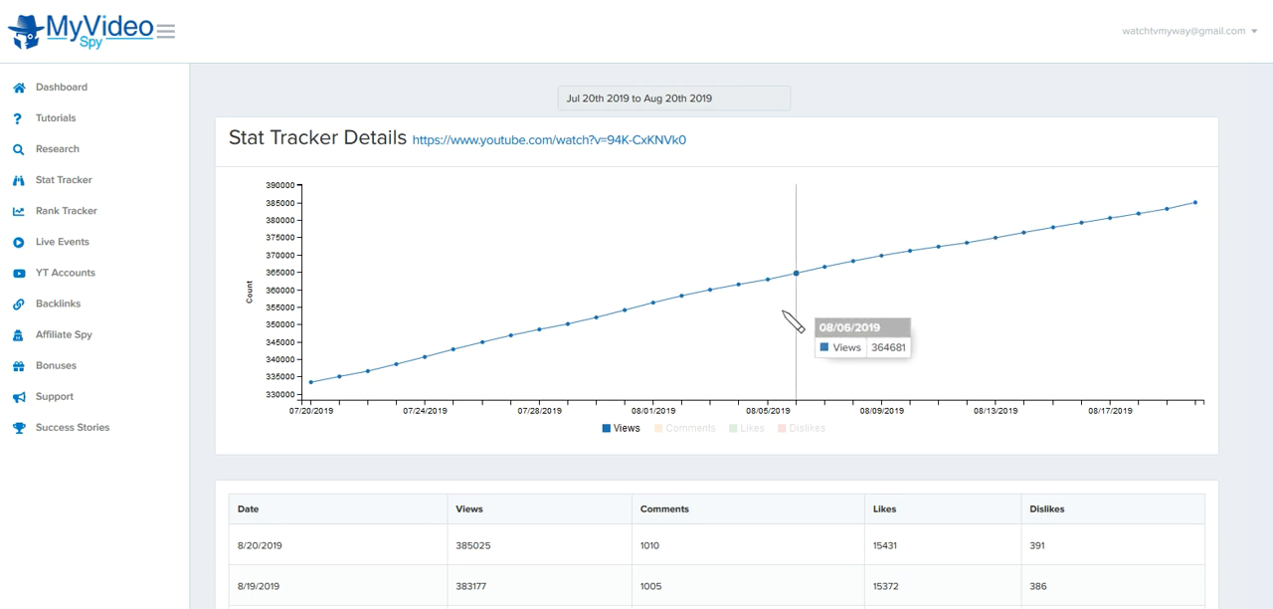
{"action": "mouse_move", "coordinate": [318, 393]}
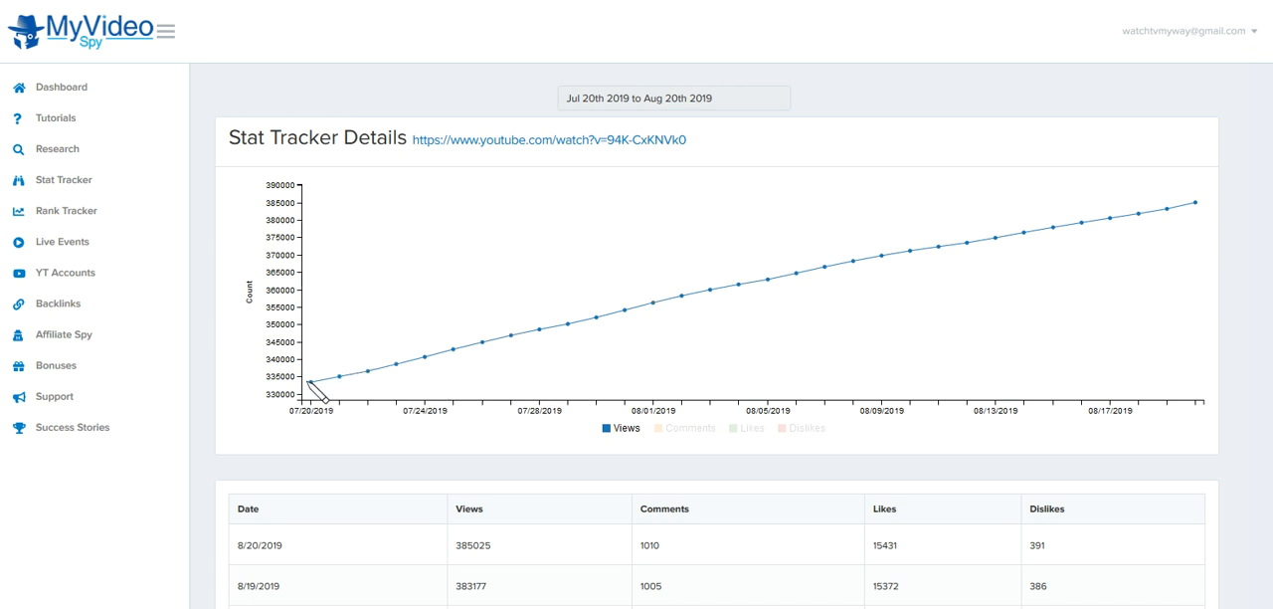
{"action": "mouse_move", "coordinate": [768, 279]}
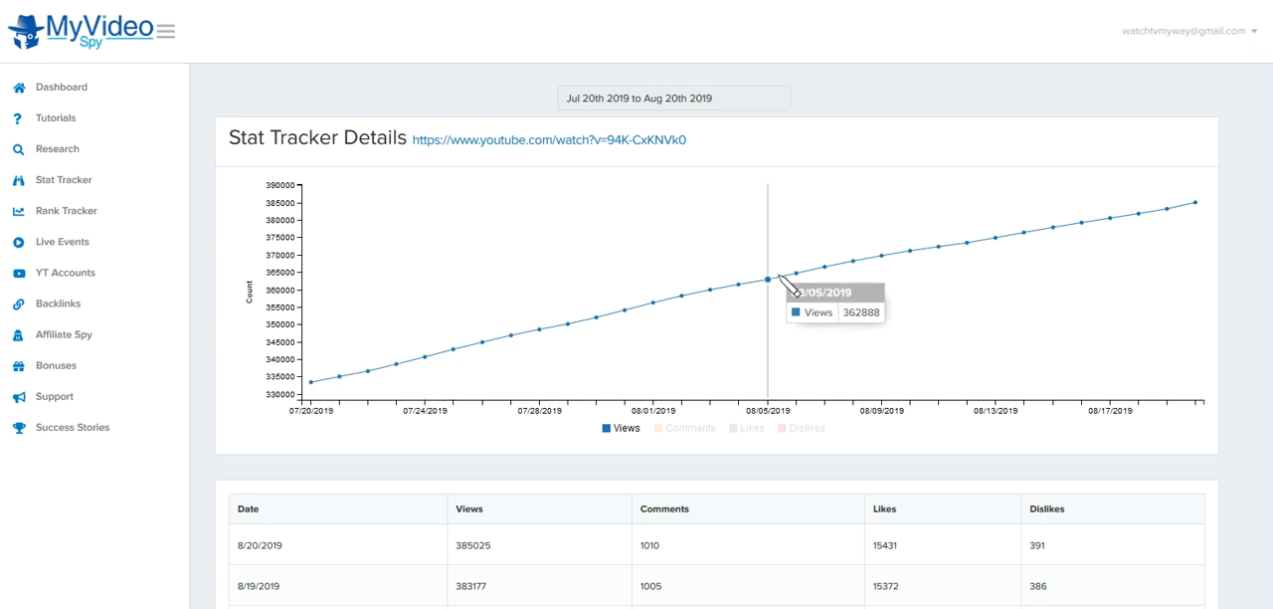
{"action": "mouse_move", "coordinate": [1144, 225]}
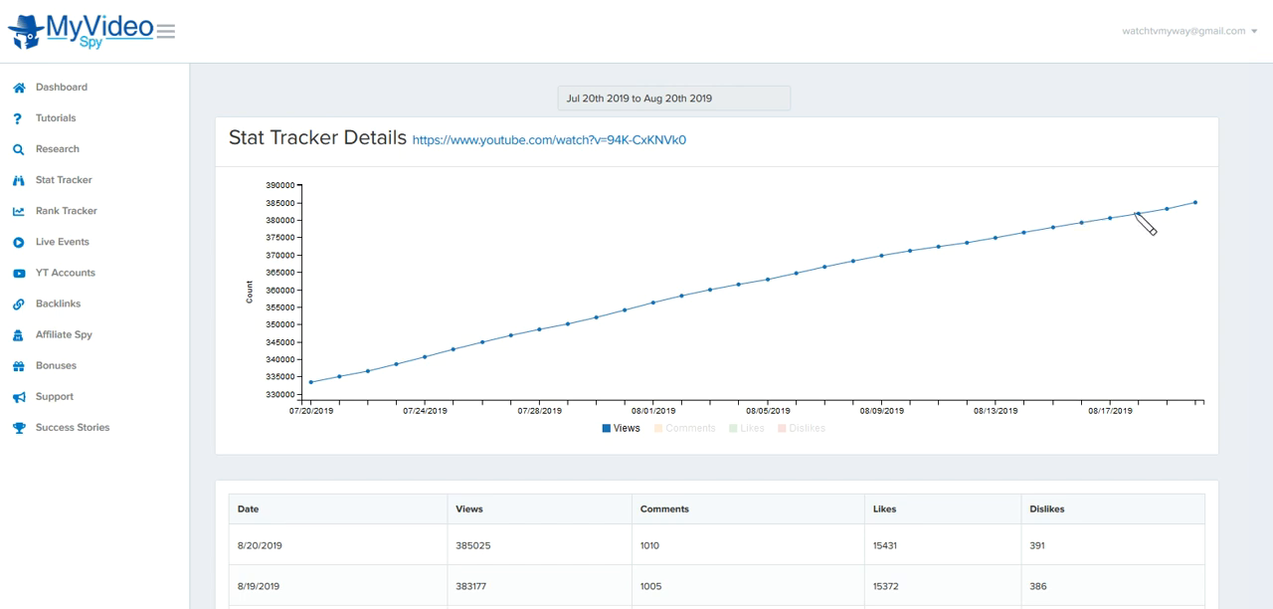
{"action": "mouse_move", "coordinate": [1110, 217]}
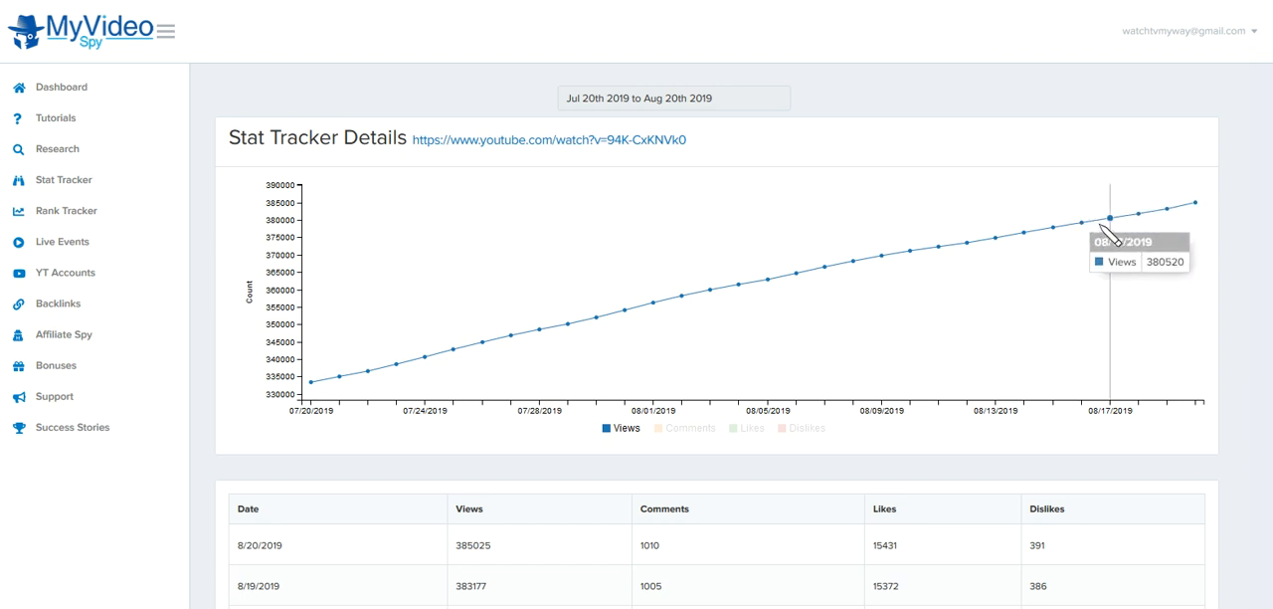
{"action": "mouse_move", "coordinate": [766, 281]}
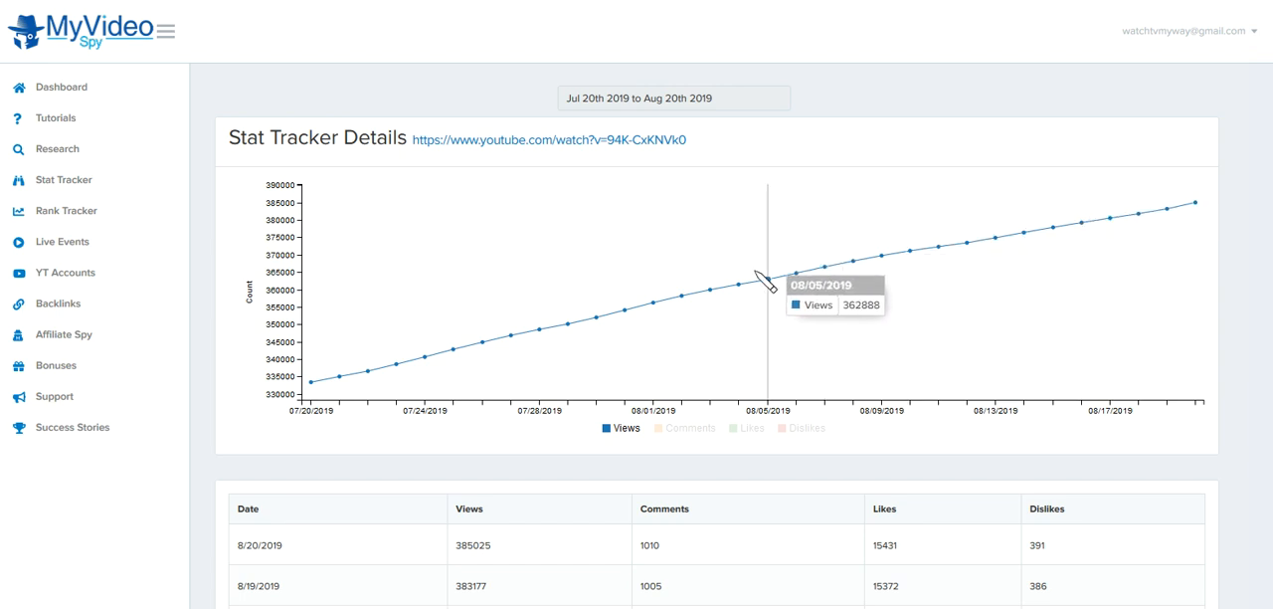
{"action": "mouse_move", "coordinate": [453, 348]}
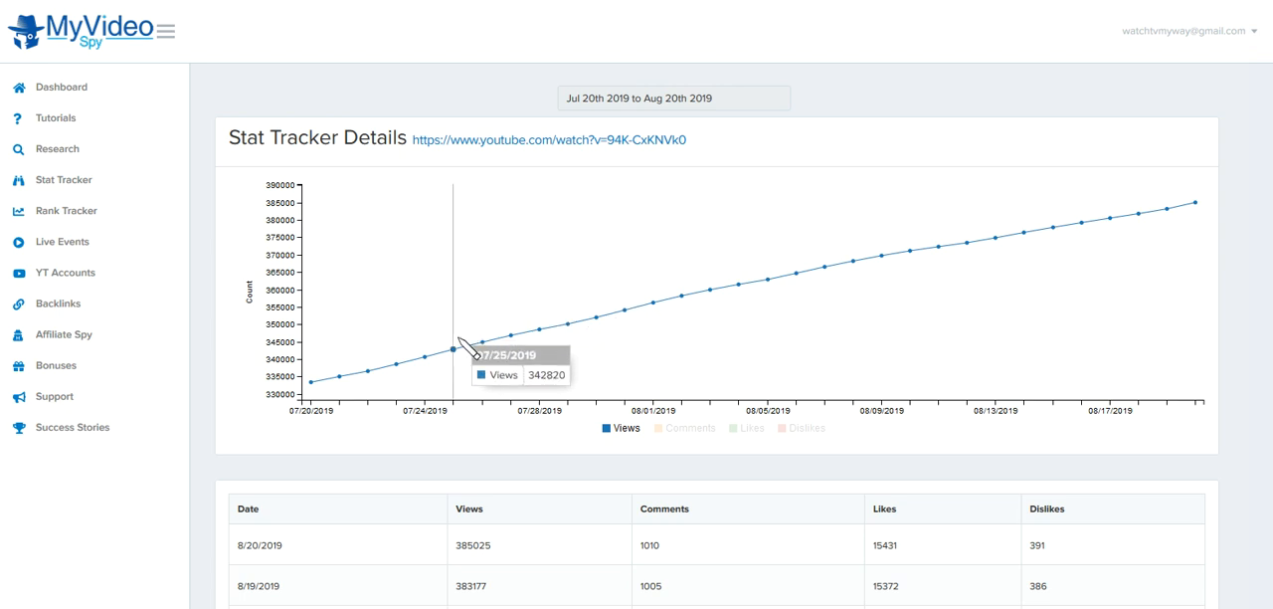
{"action": "mouse_move", "coordinate": [311, 381]}
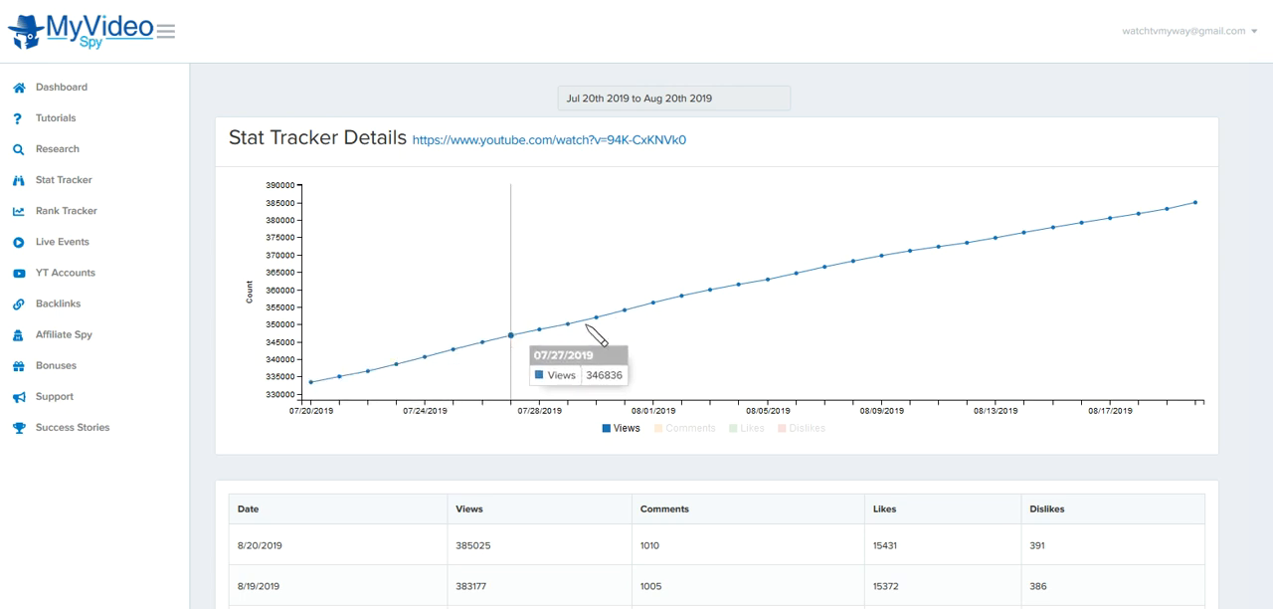
{"action": "mouse_move", "coordinate": [507, 276]}
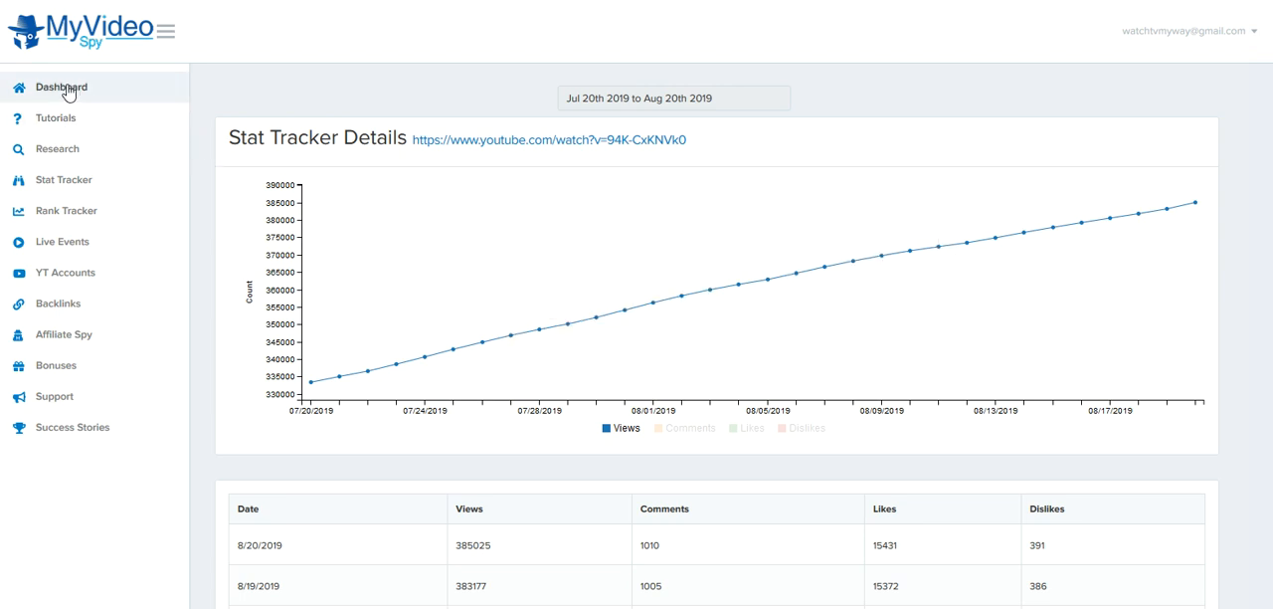
{"action": "left_click", "coordinate": [62, 87]}
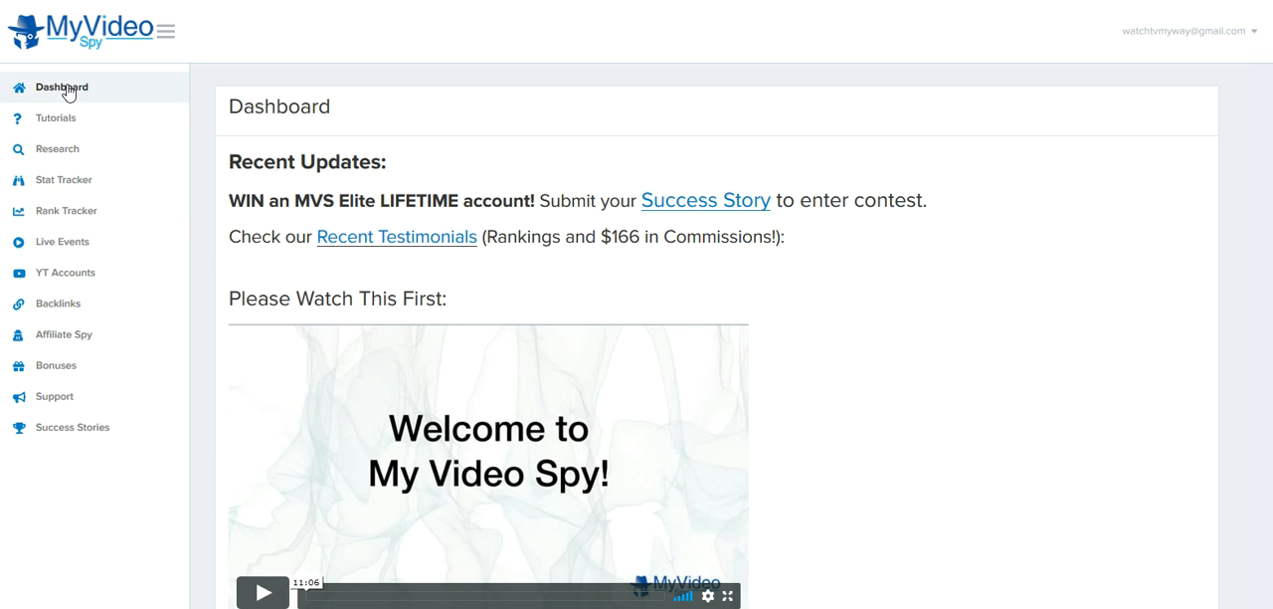